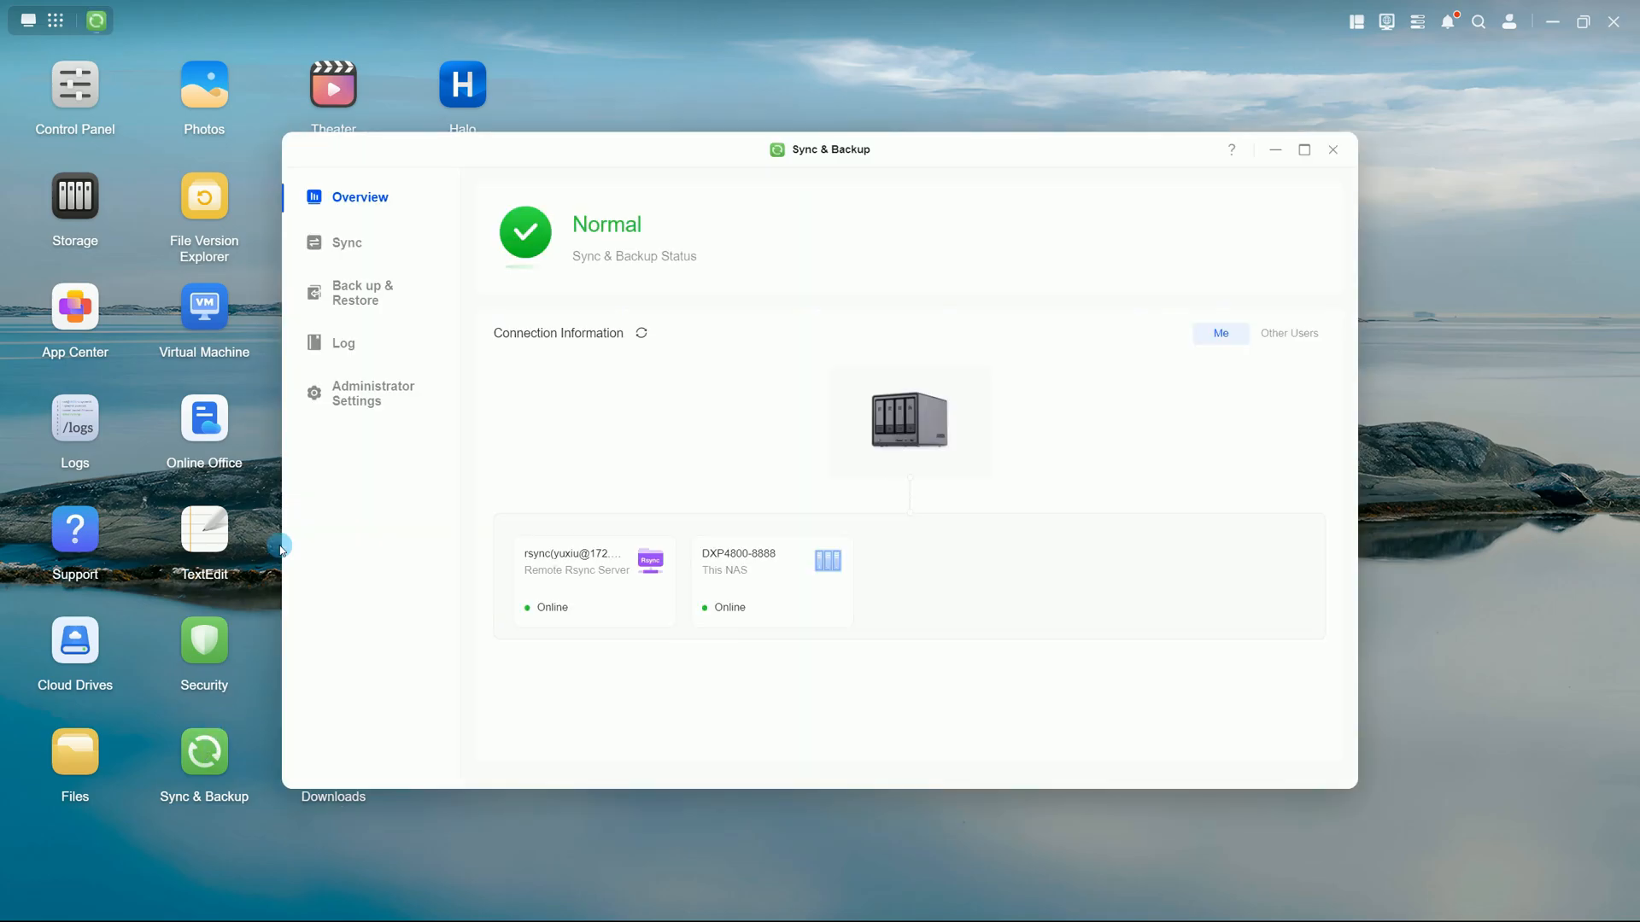
Start a new backup task in Back up & Restore using the 'Backup between storage pools' type.
{"action": "left_click", "coordinate": [360, 292]}
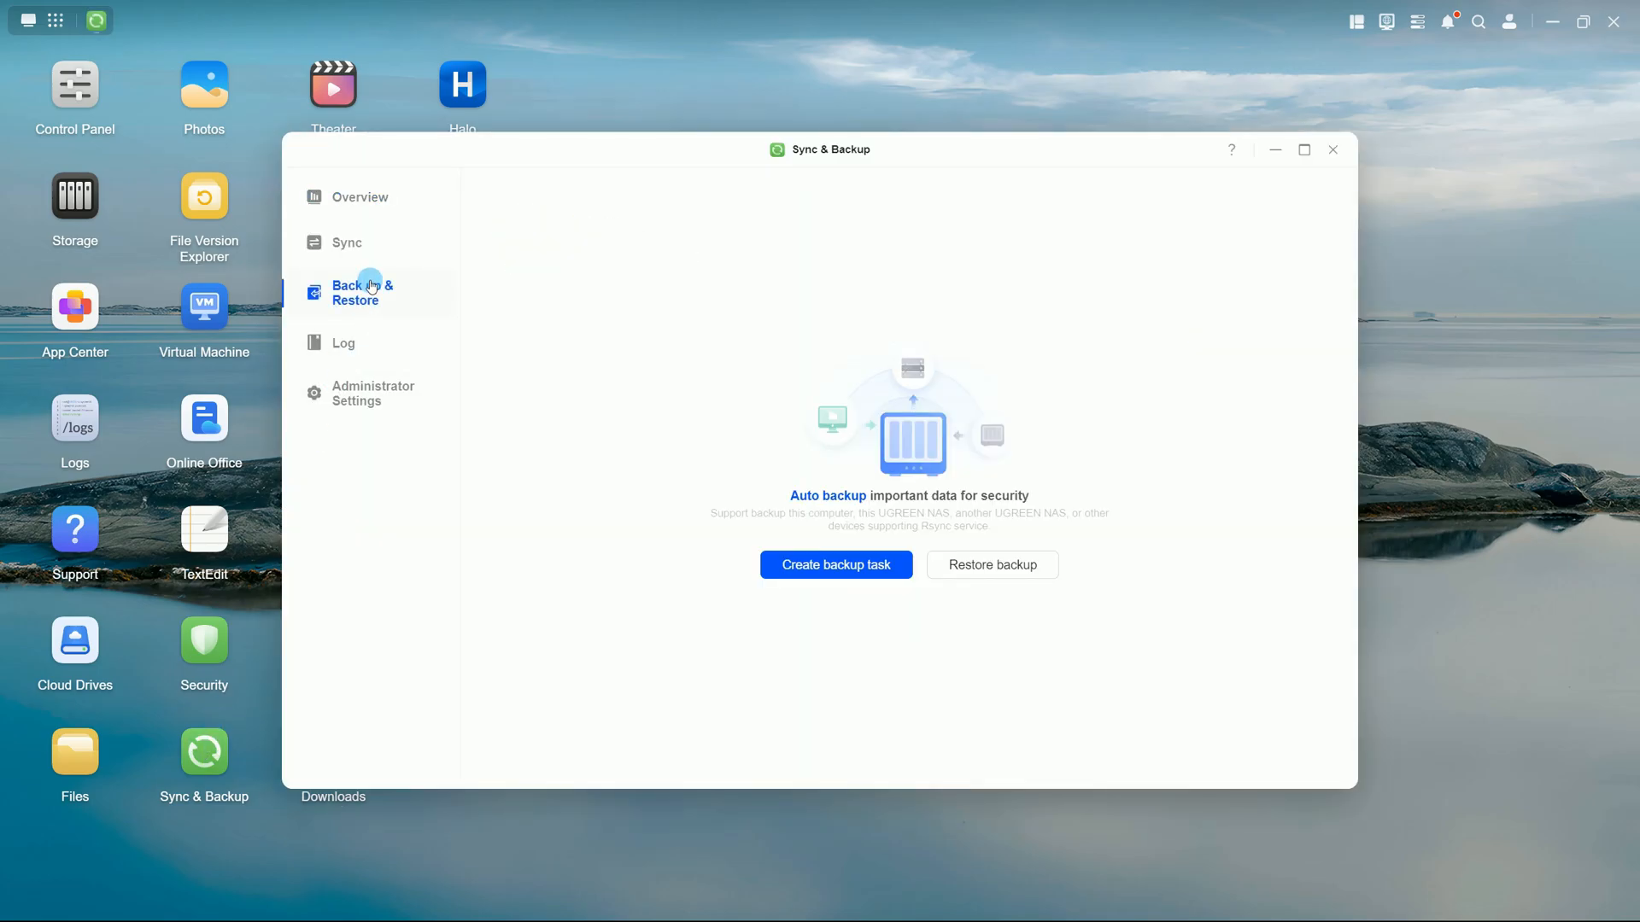
{"action": "left_click", "coordinate": [835, 565]}
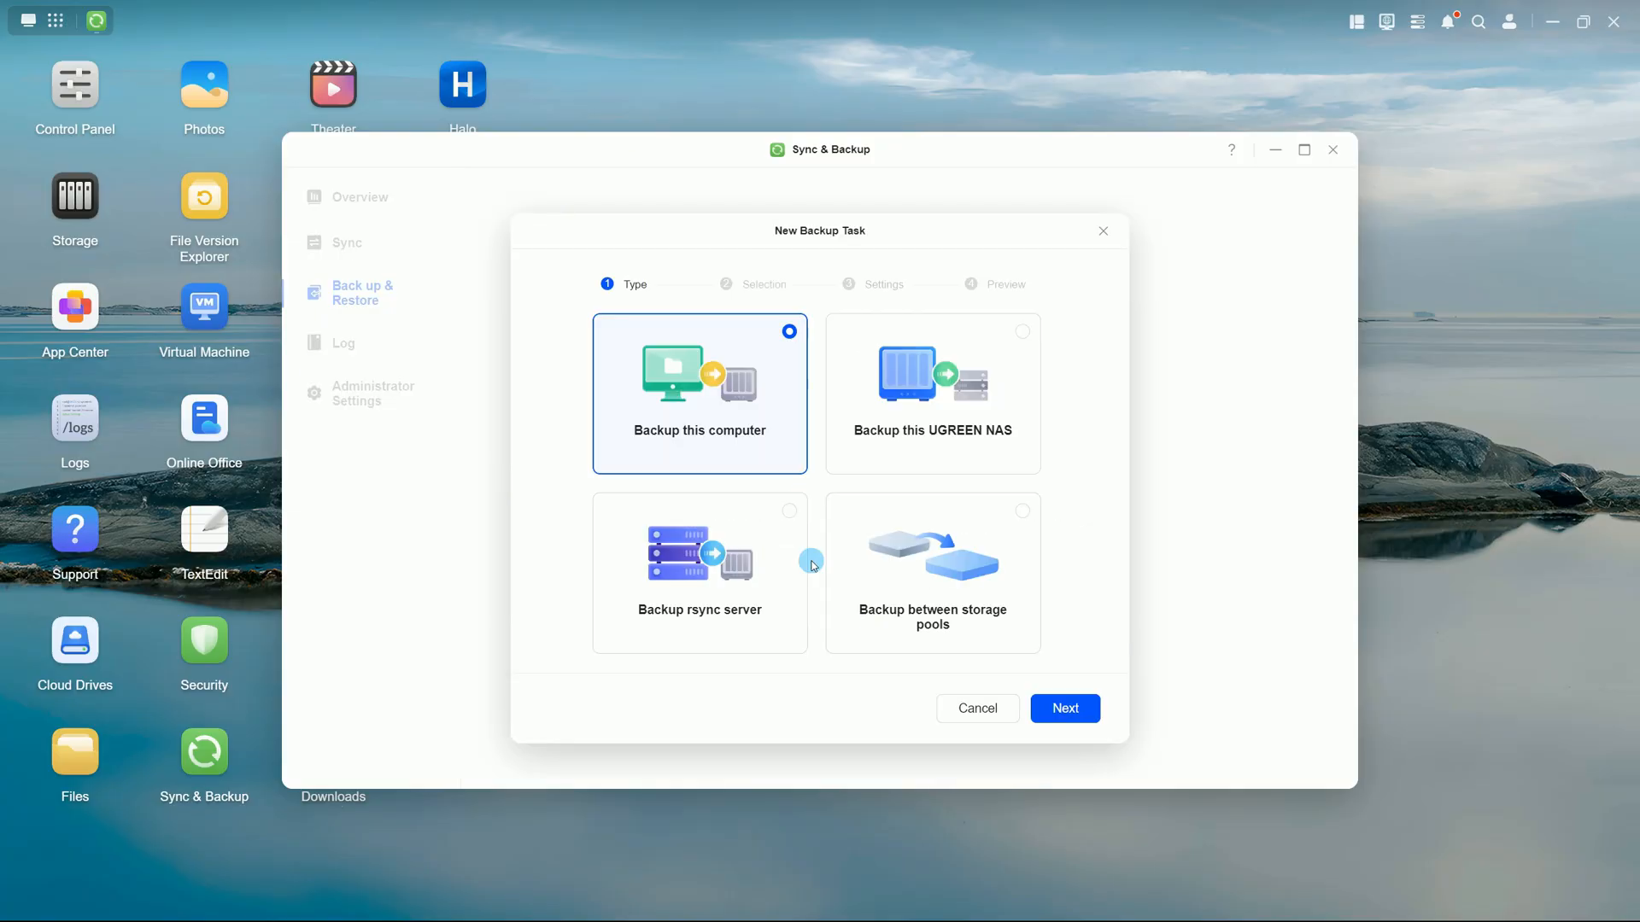
{"action": "left_click", "coordinate": [931, 573]}
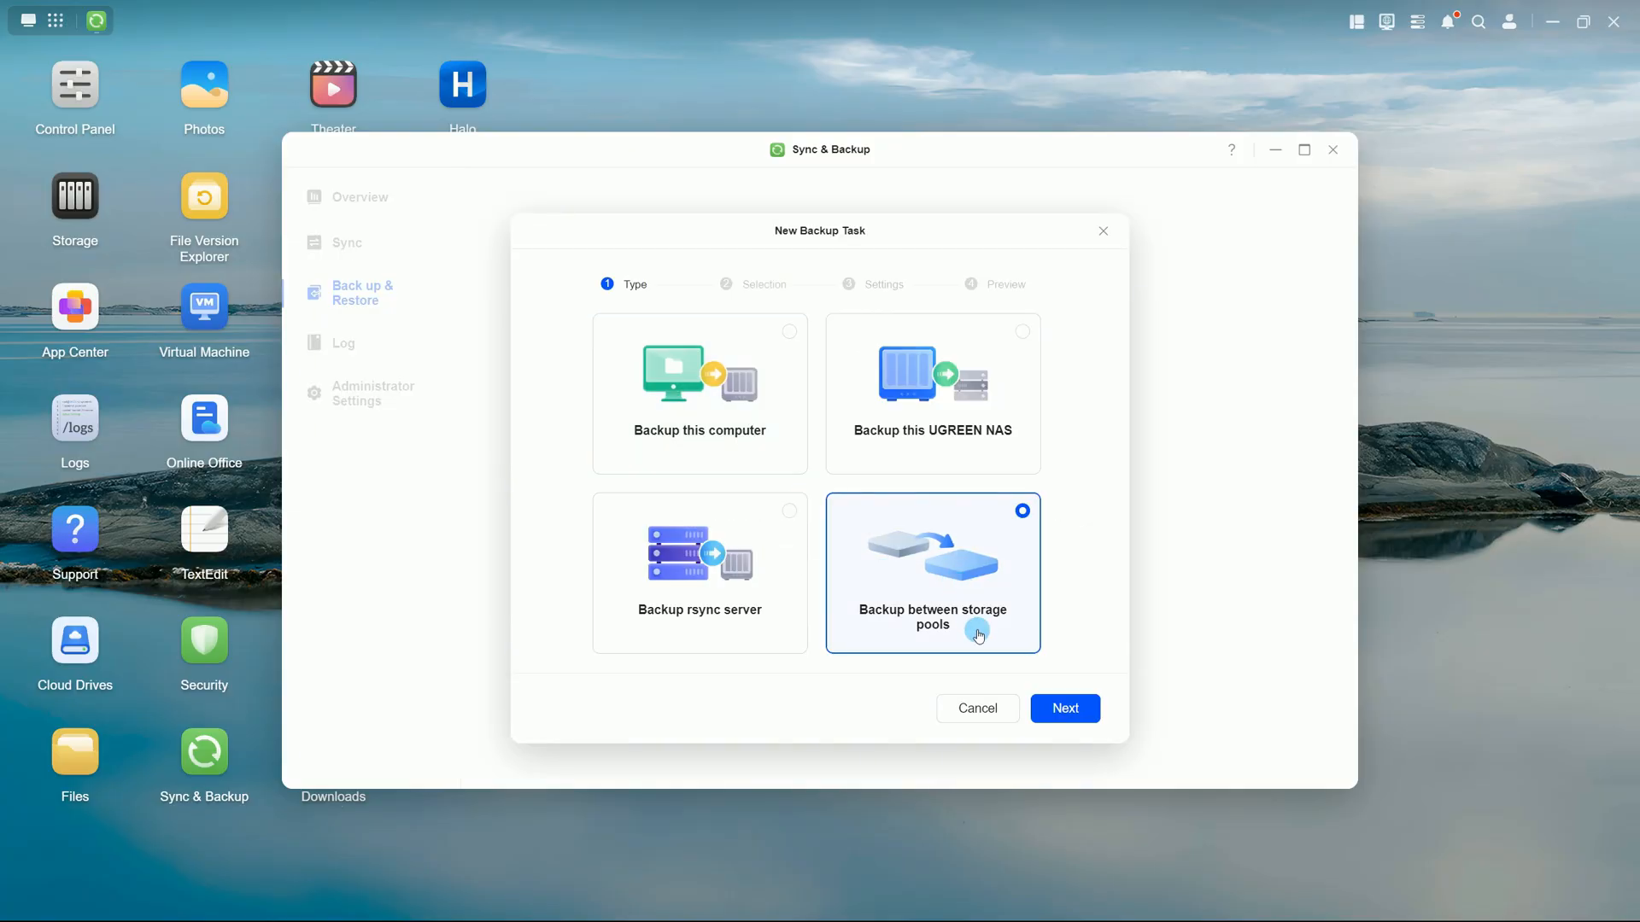
Select Music, Photos and videos as the backup source folders.
{"action": "left_click", "coordinate": [1064, 707]}
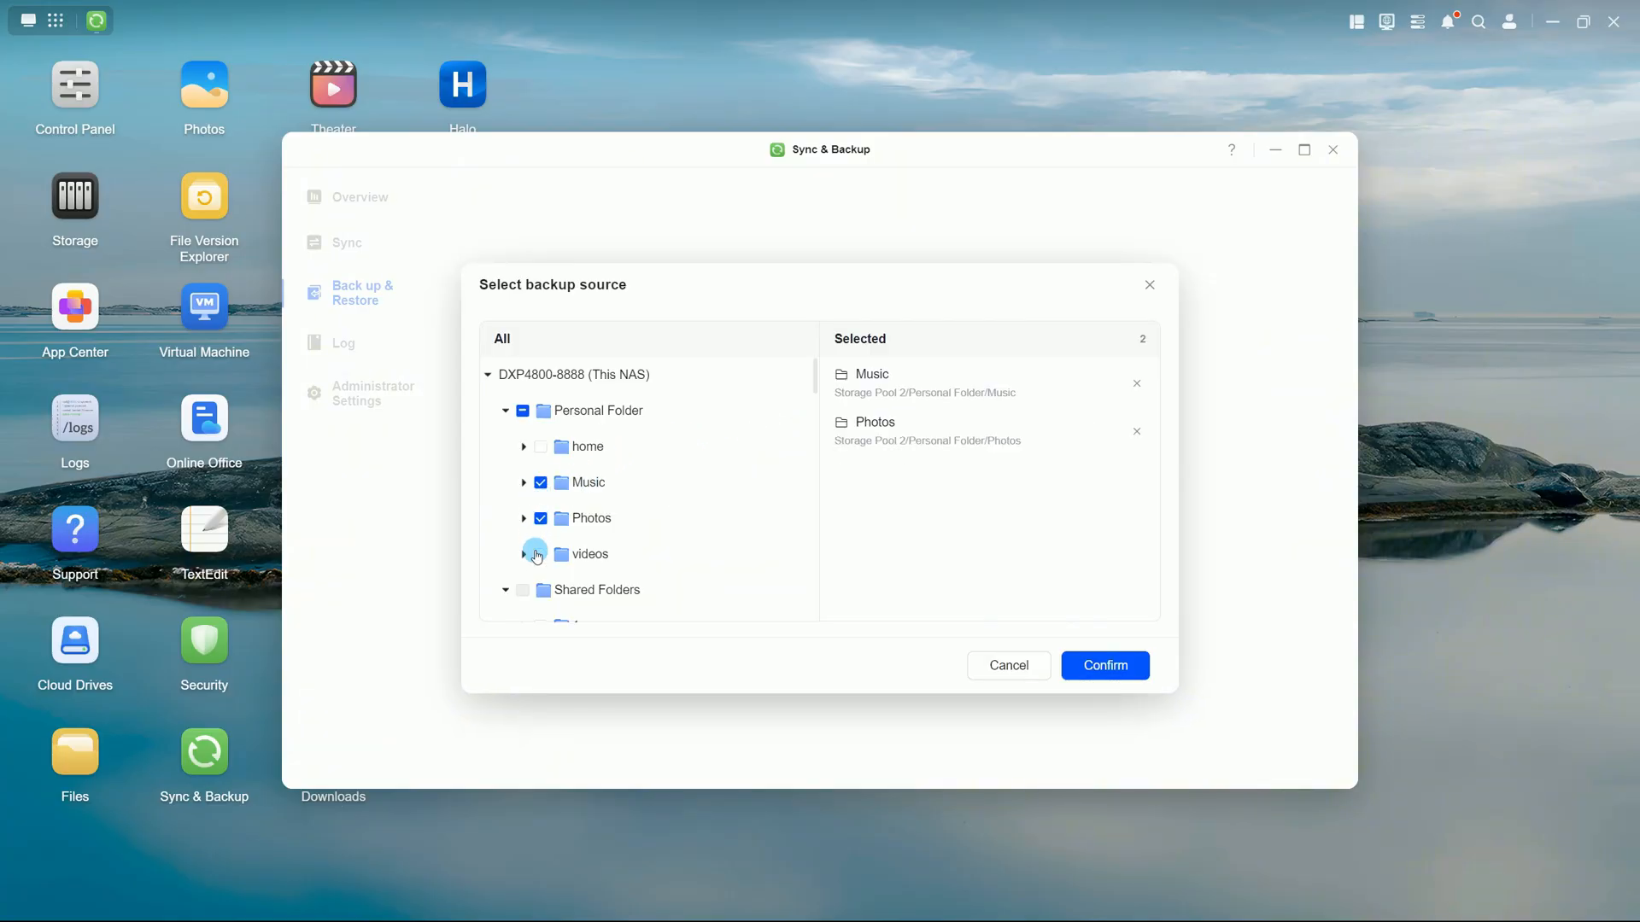
{"action": "left_click", "coordinate": [1105, 665]}
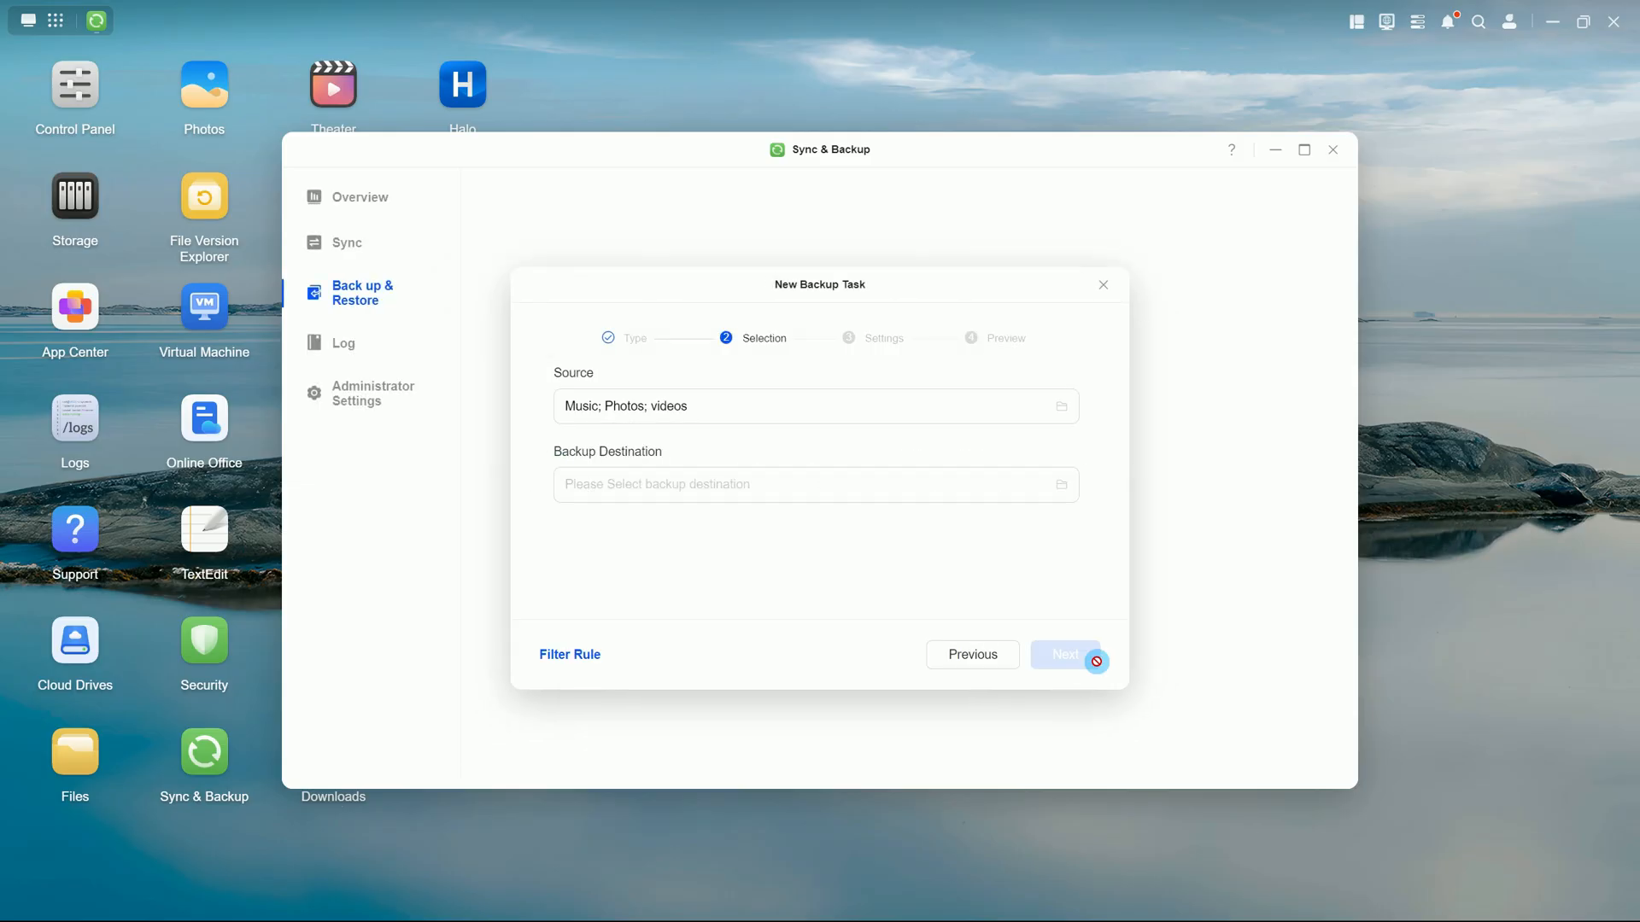
Set the destination to Backup Tasks2 on the external KINGSTON drive (sde1).
{"action": "left_click", "coordinate": [1059, 483]}
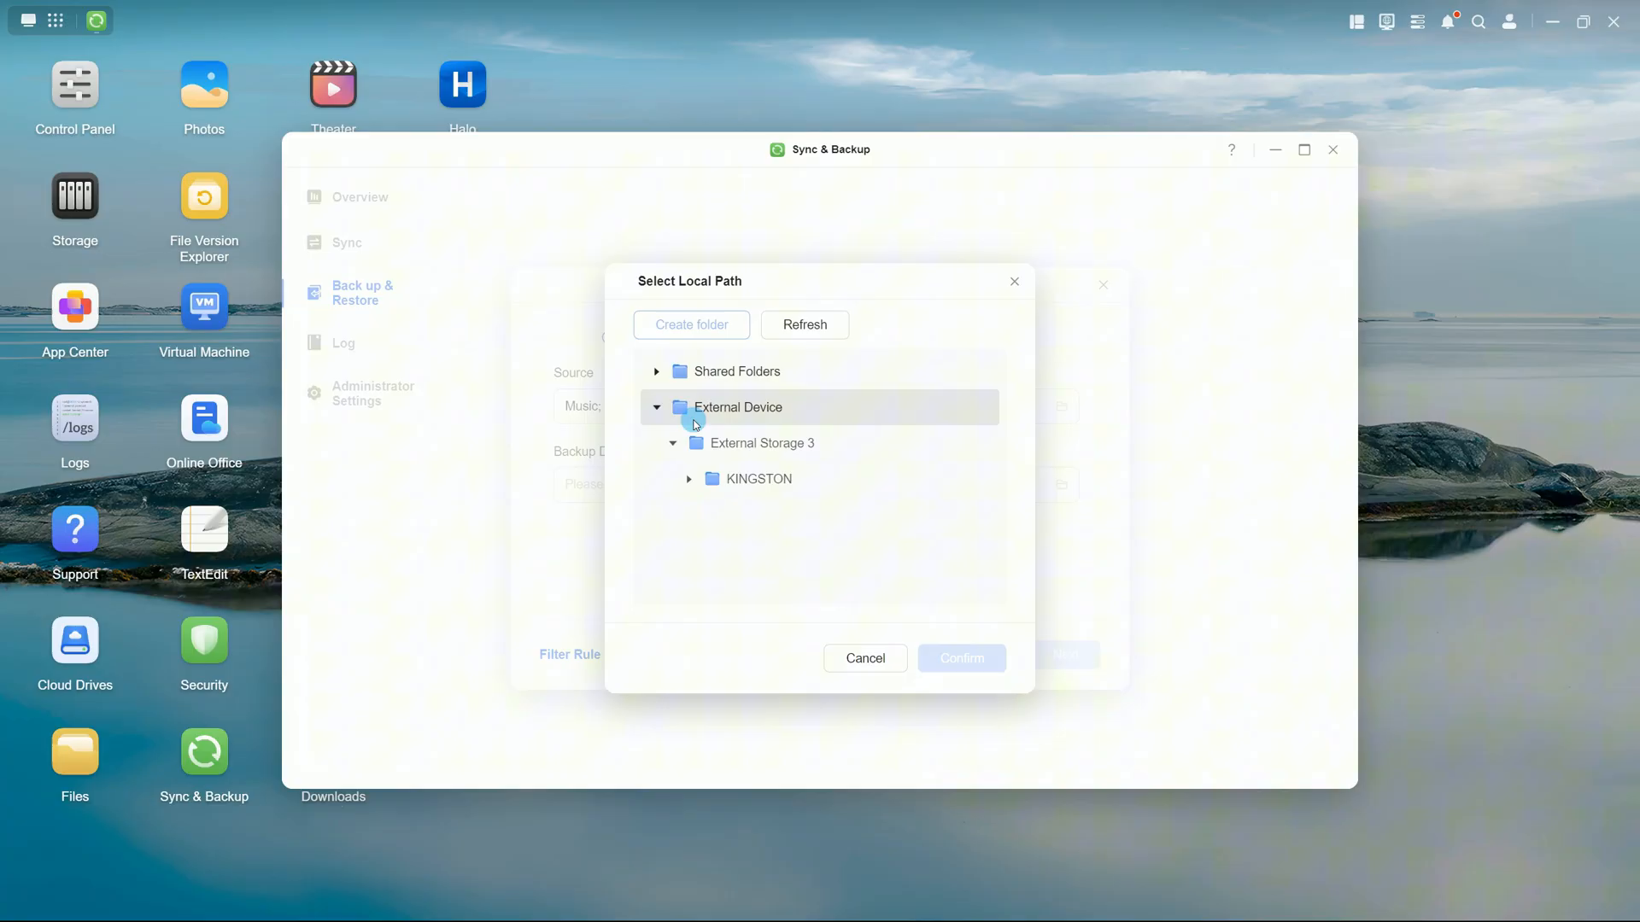
{"action": "left_click", "coordinate": [758, 479]}
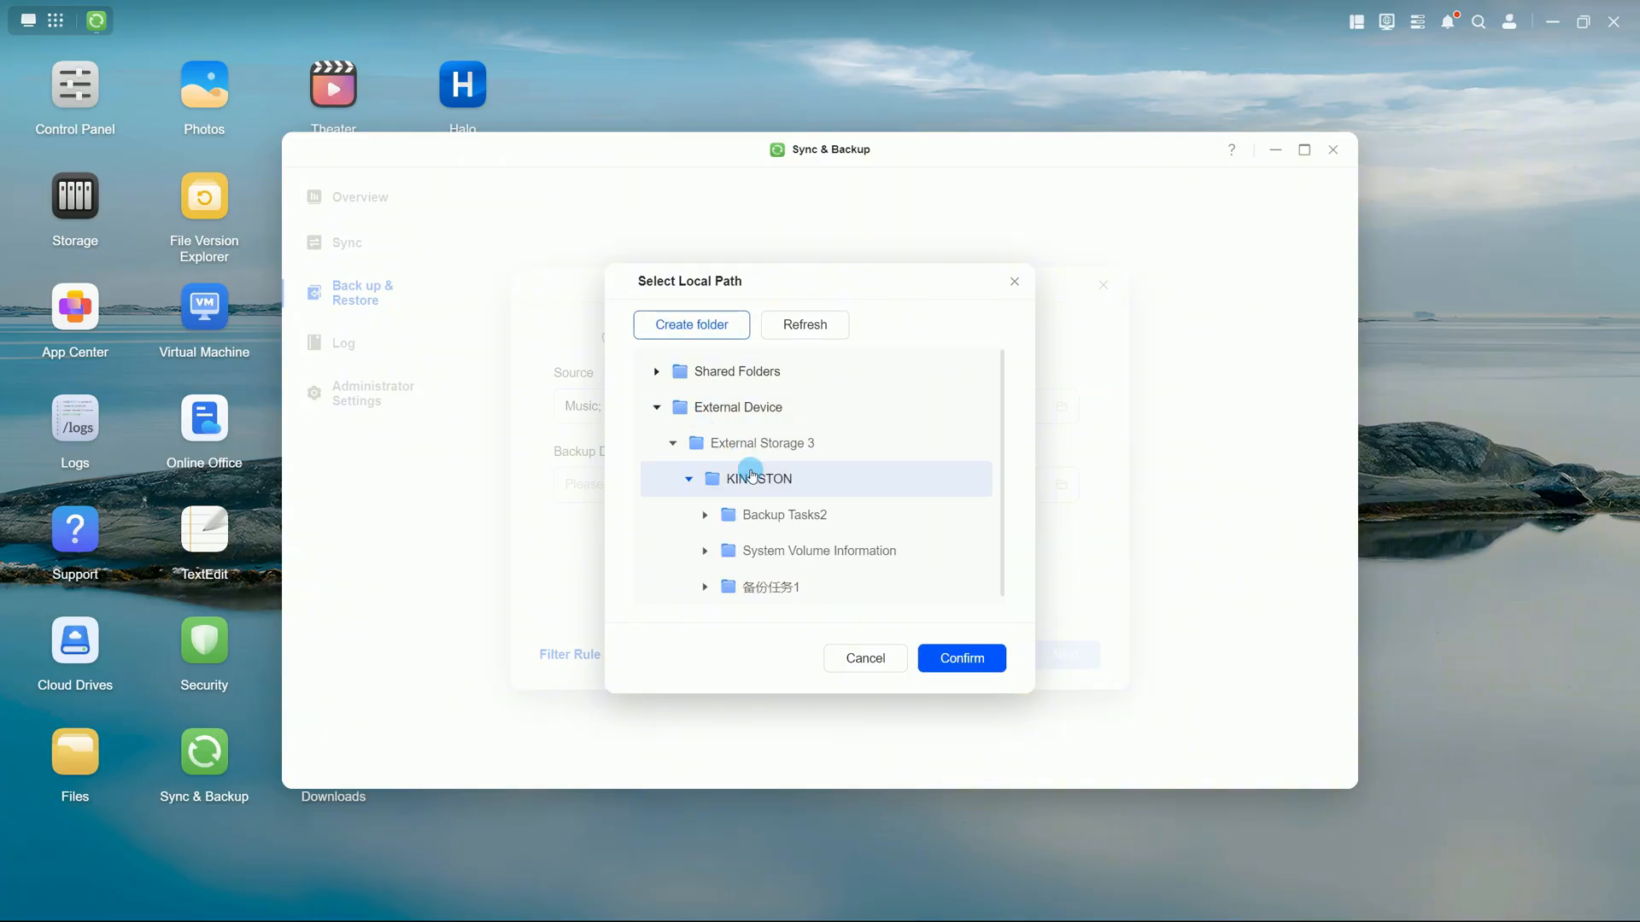
{"action": "left_click", "coordinate": [782, 514]}
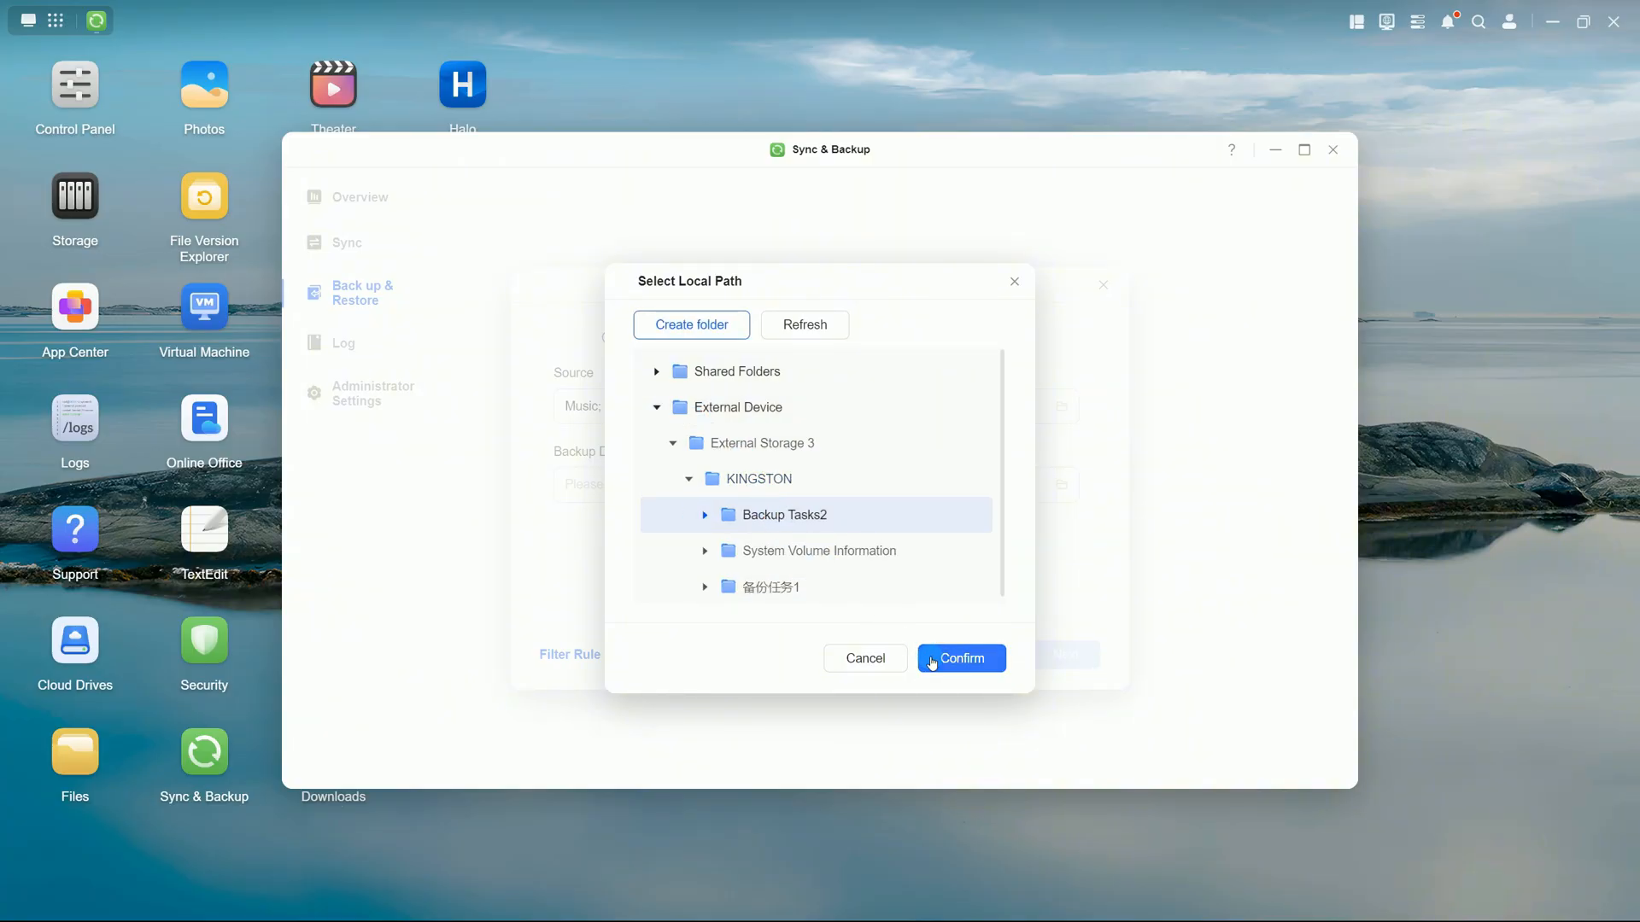
{"action": "left_click", "coordinate": [958, 657]}
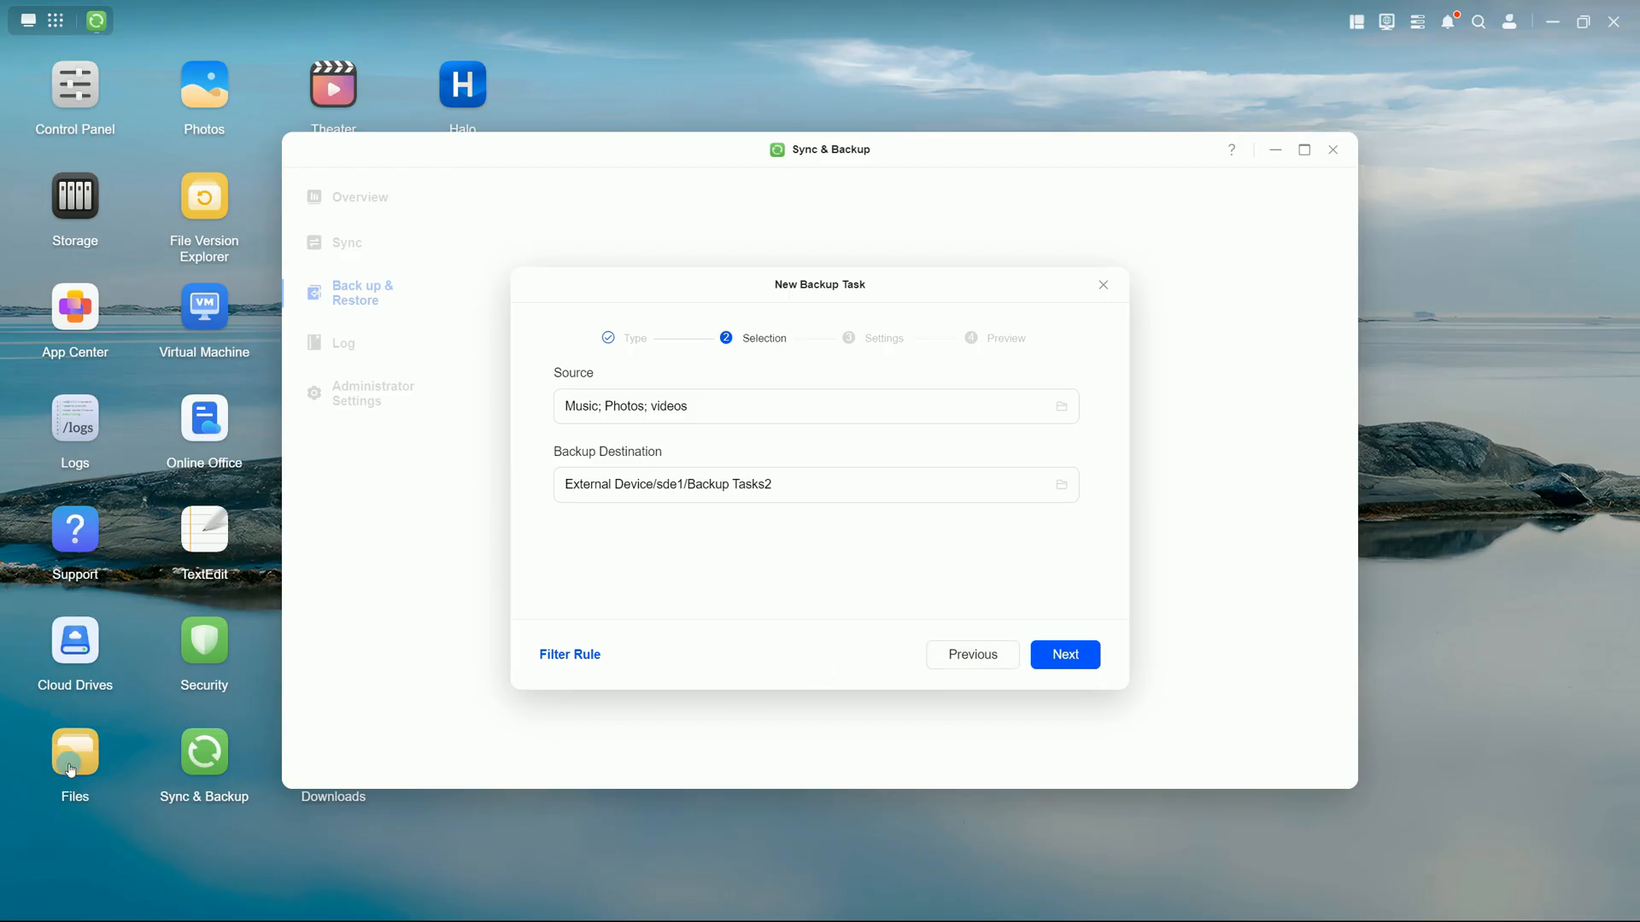
{"action": "left_click", "coordinate": [73, 753]}
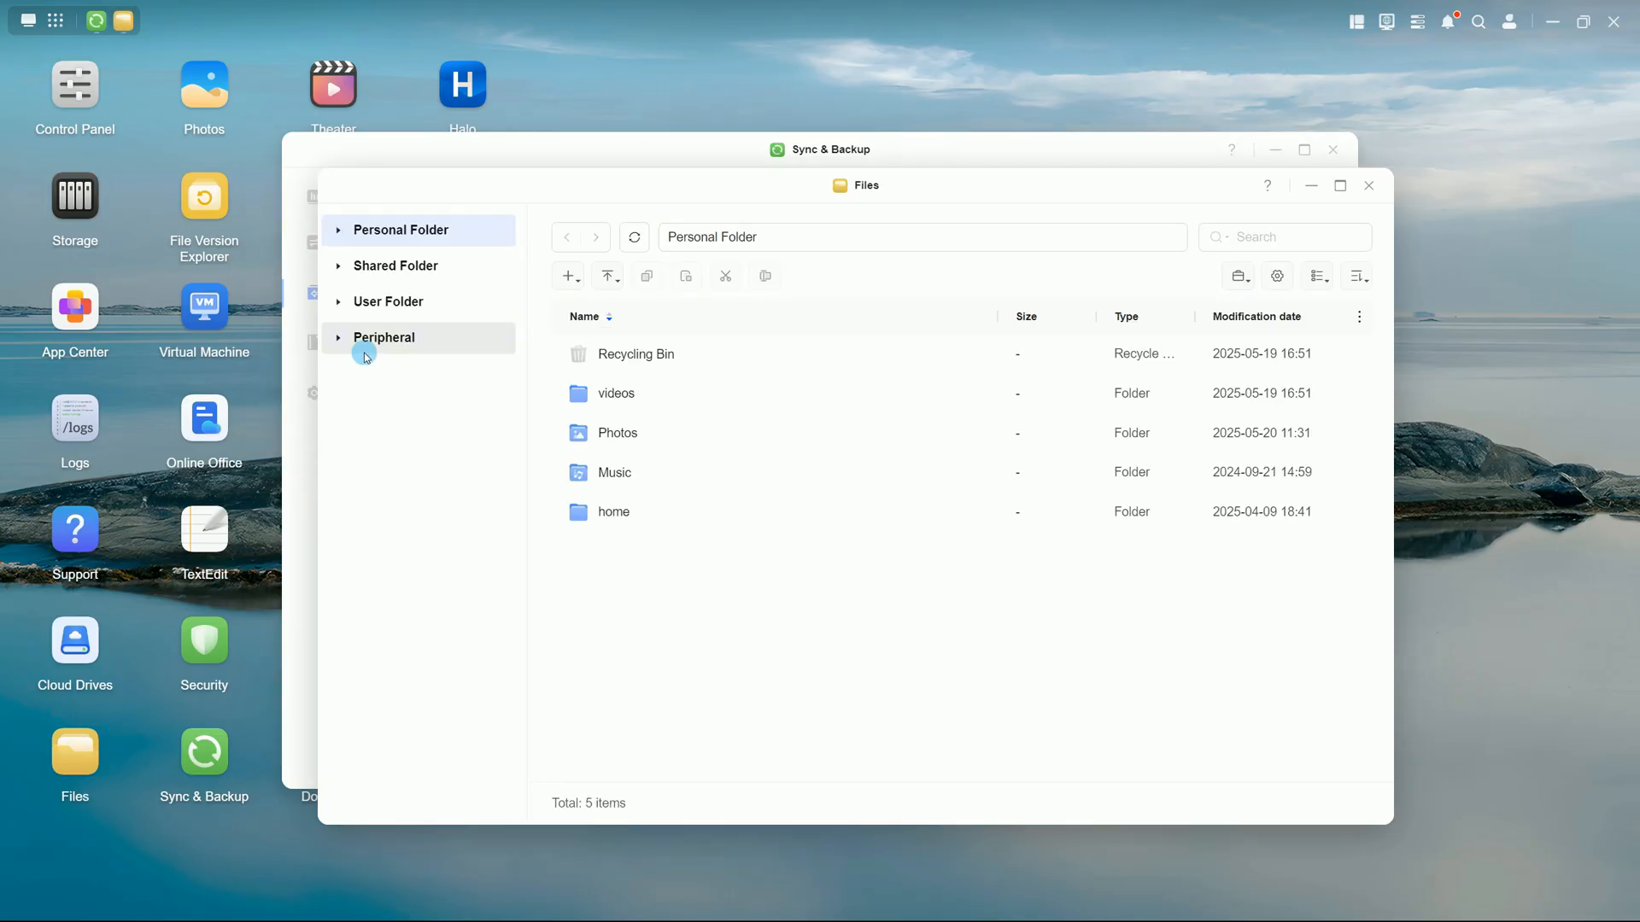
{"action": "left_click", "coordinate": [384, 337]}
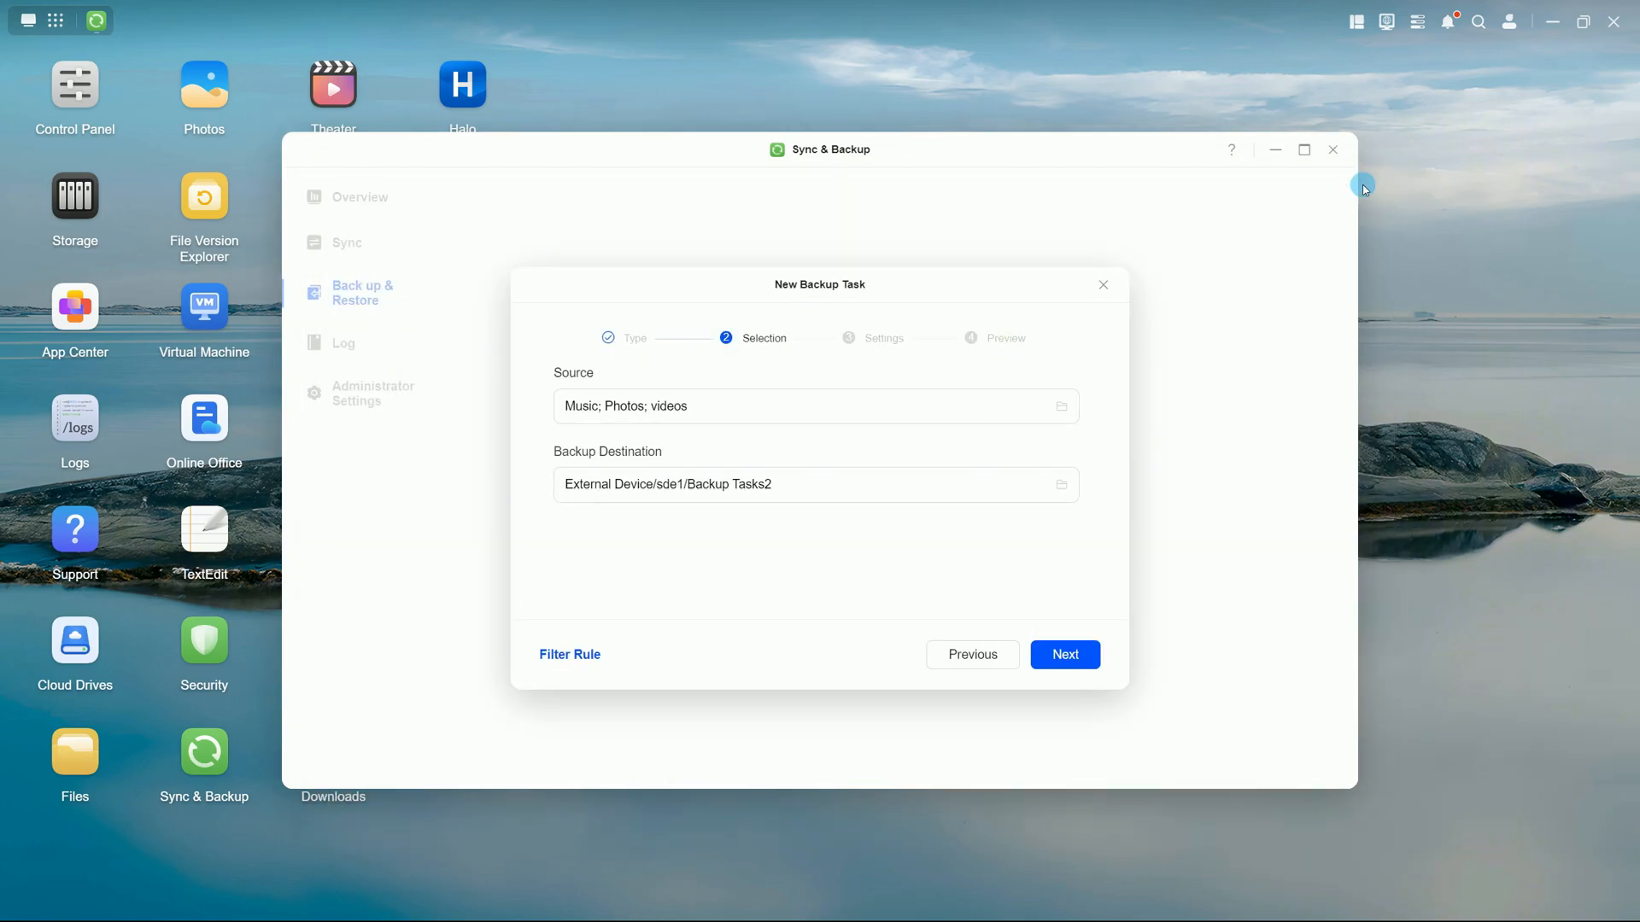
Save a filter rule excluding *.lnk, *.swp, *.temp and *.tmp files, leaving the file size limit off.
{"action": "left_click", "coordinate": [570, 654]}
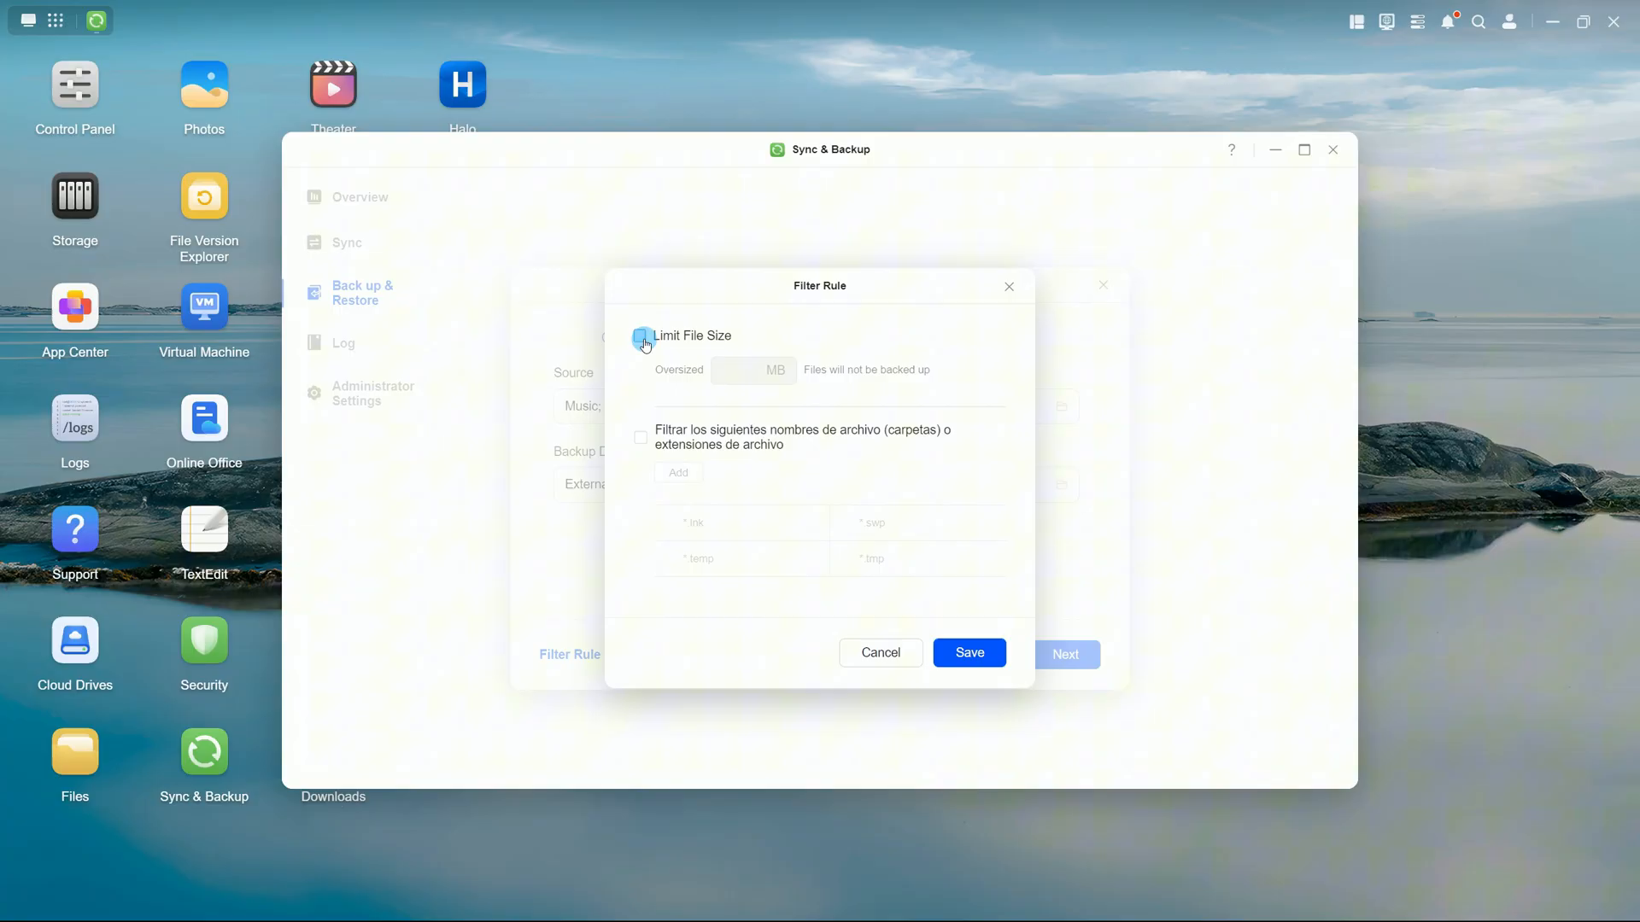
{"action": "left_click", "coordinate": [640, 436]}
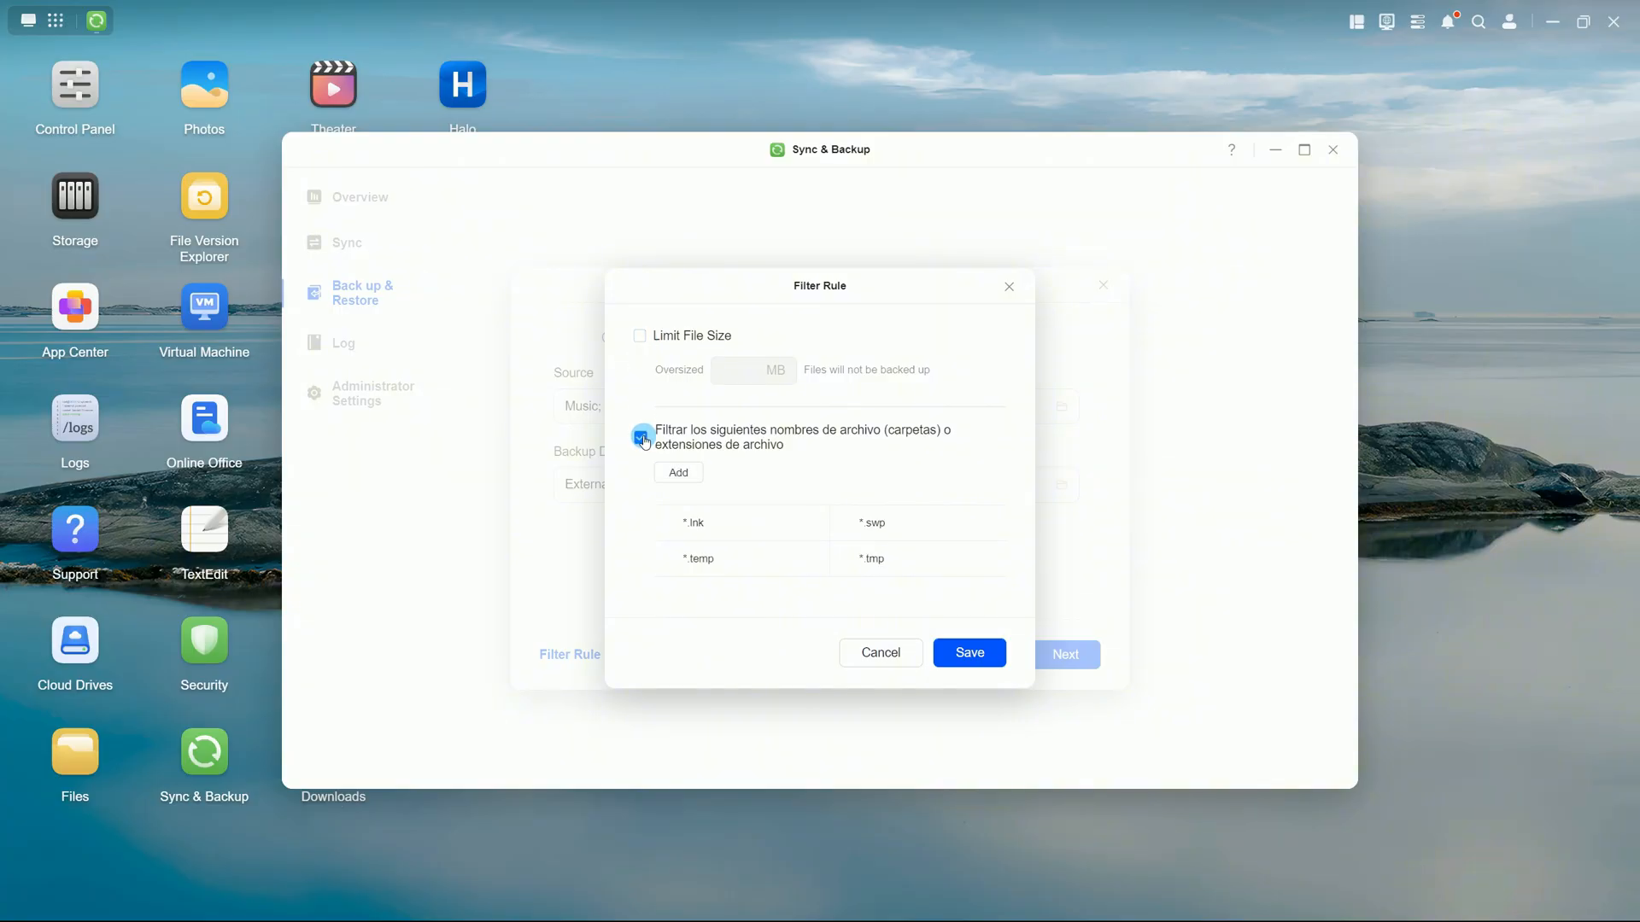
{"action": "left_click", "coordinate": [641, 437]}
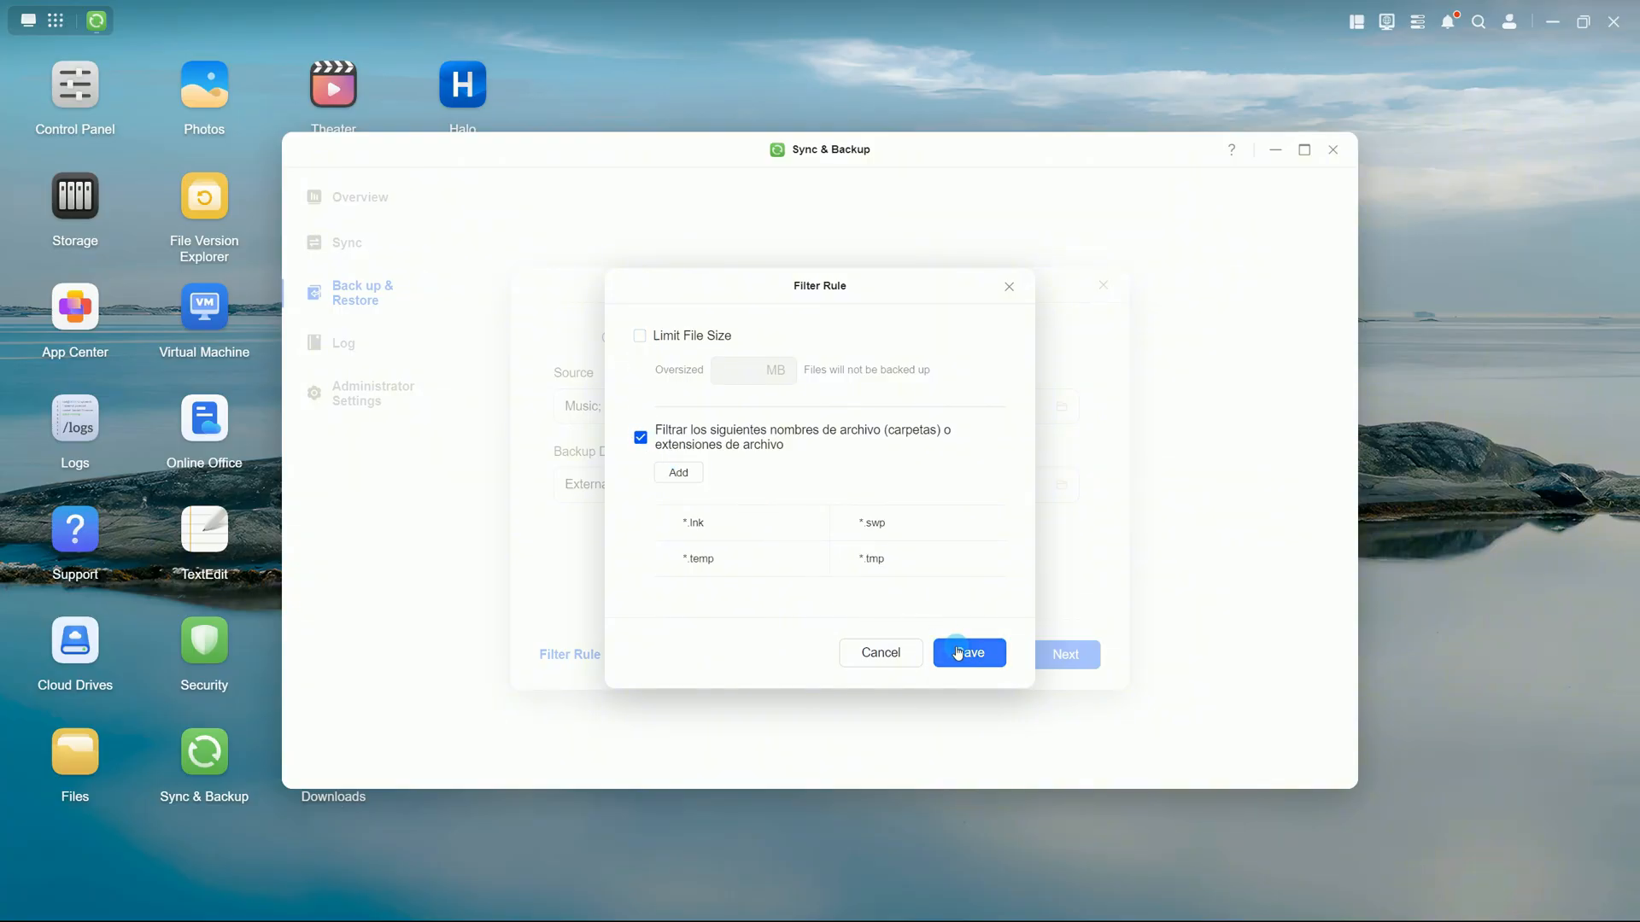
{"action": "left_click", "coordinate": [967, 653]}
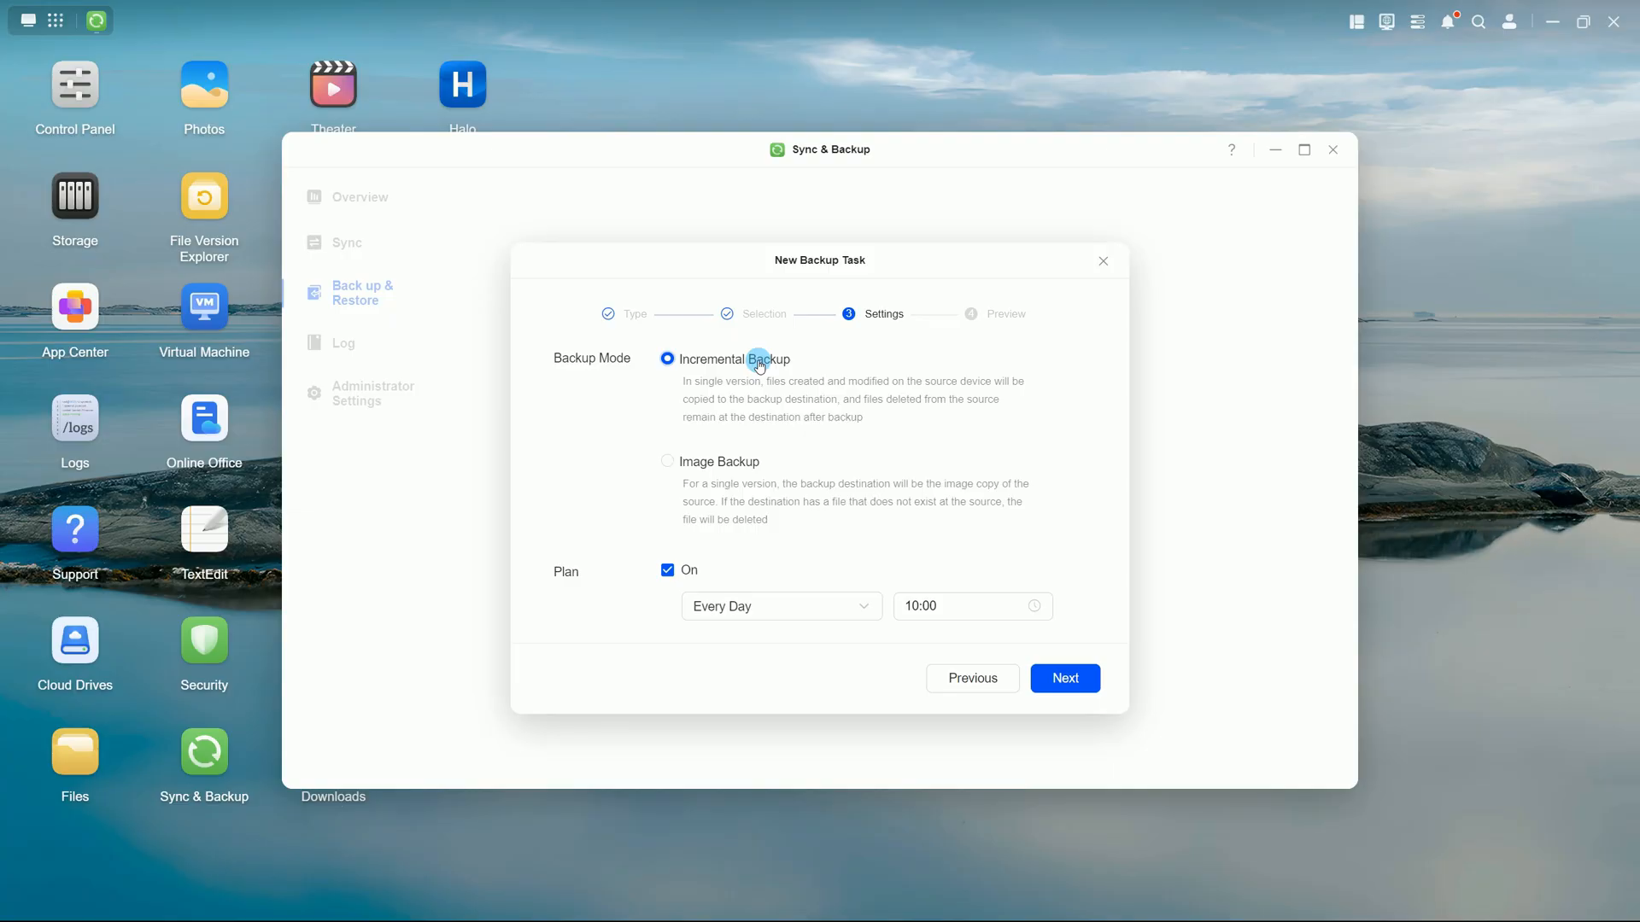
{"action": "mouse_move", "coordinate": [735, 460]}
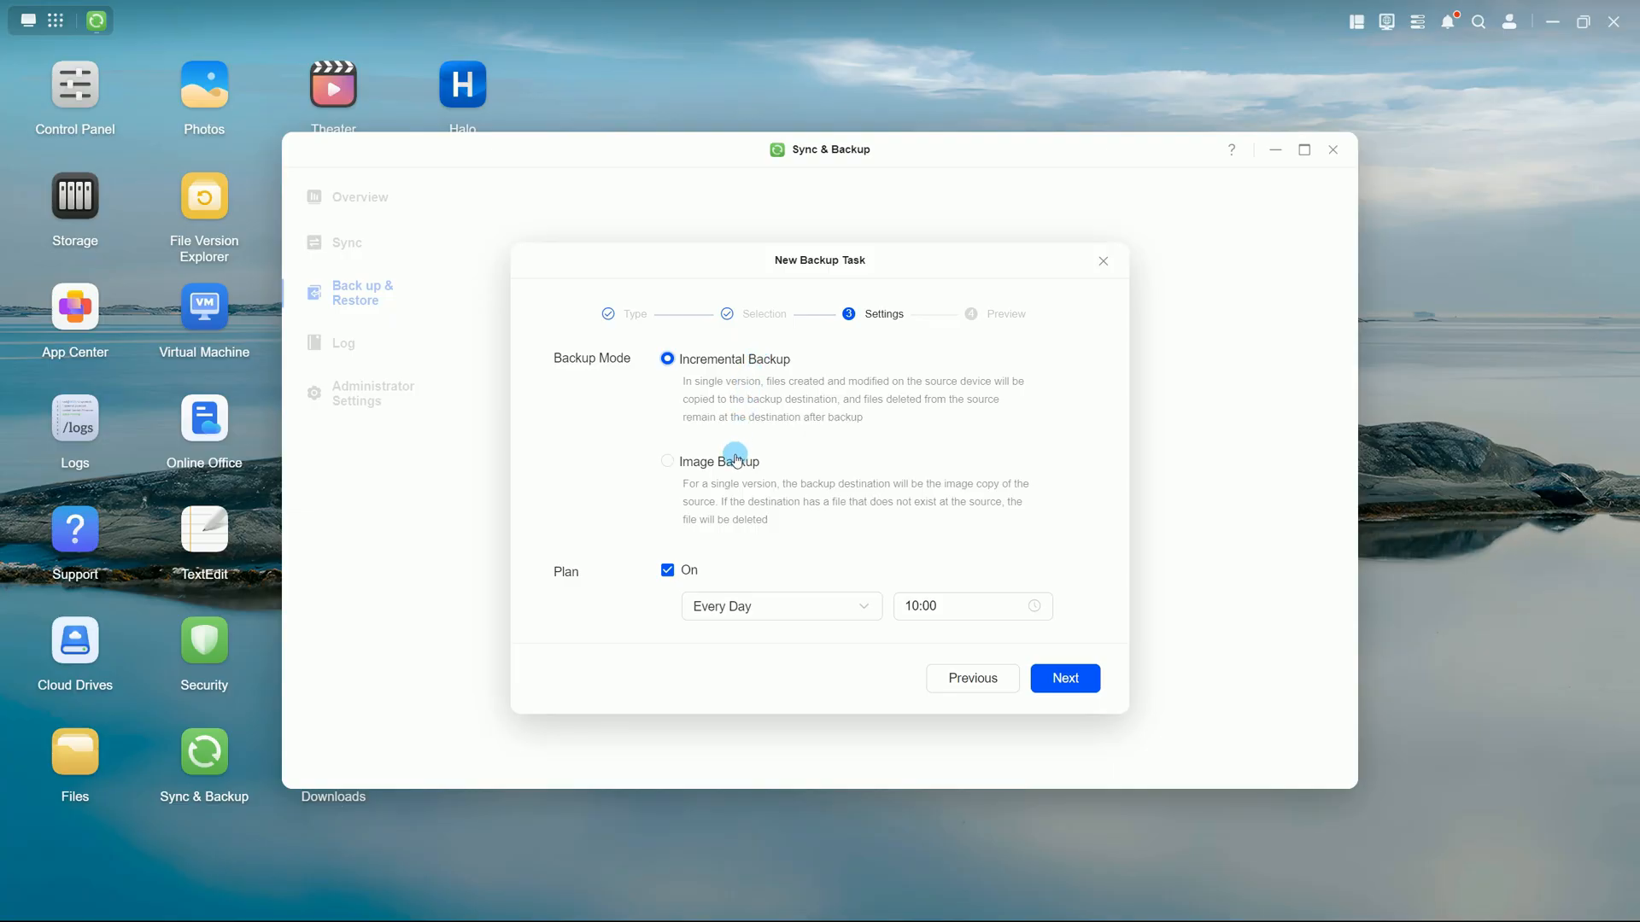
Choose Image Backup mode with a scheduled plan running every day at 02:00.
{"action": "left_click", "coordinate": [668, 460]}
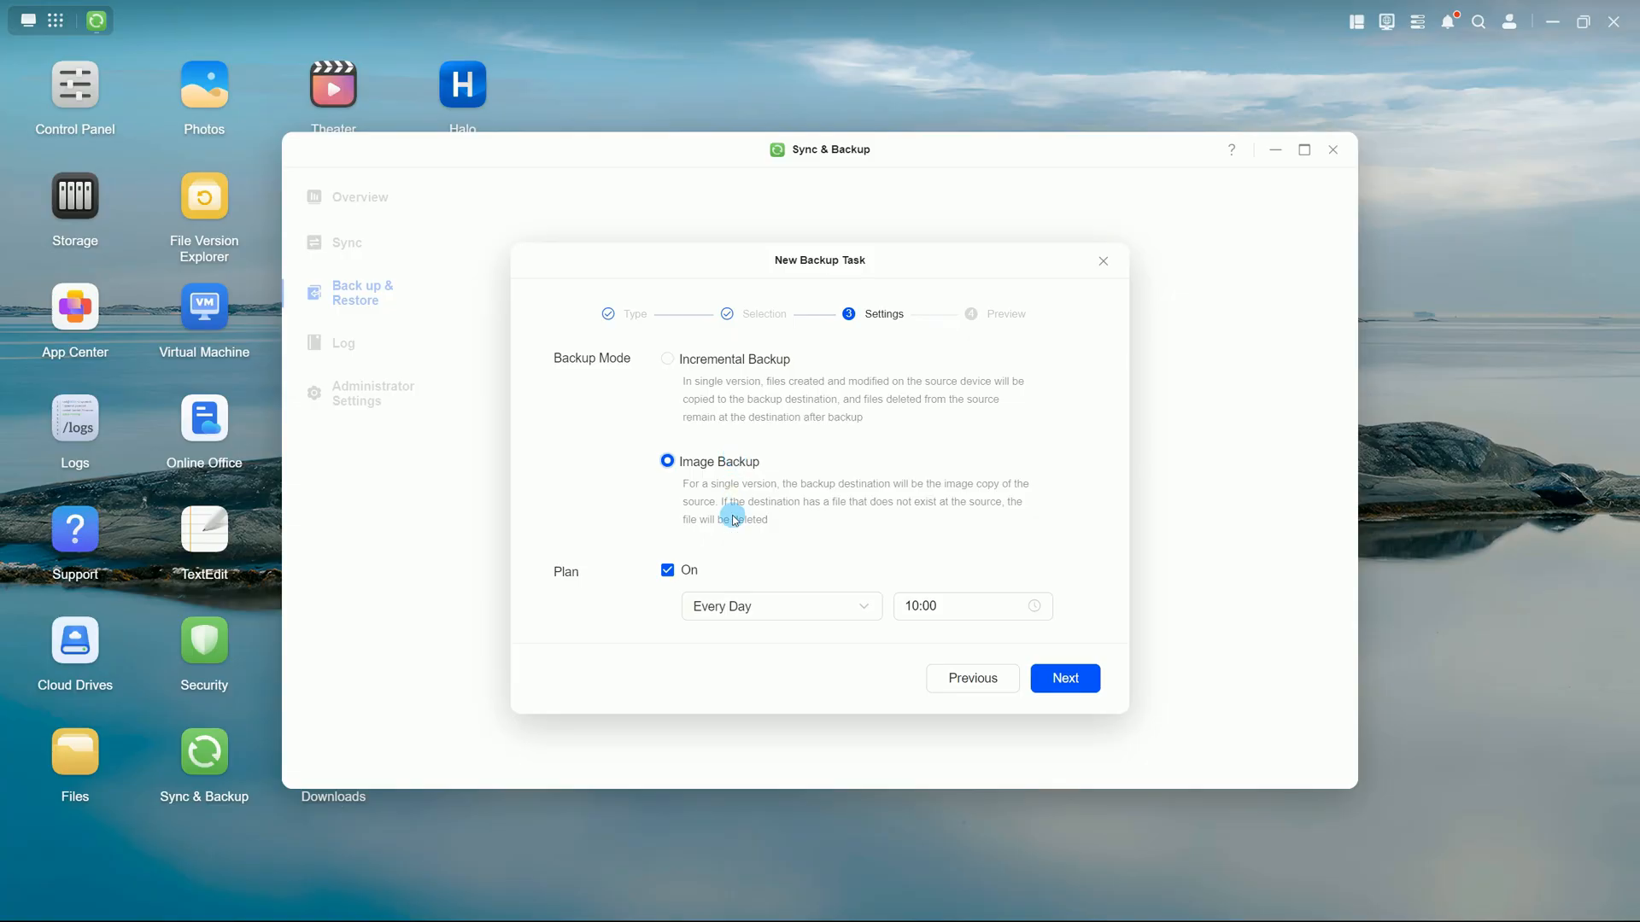
{"action": "left_click", "coordinate": [780, 606]}
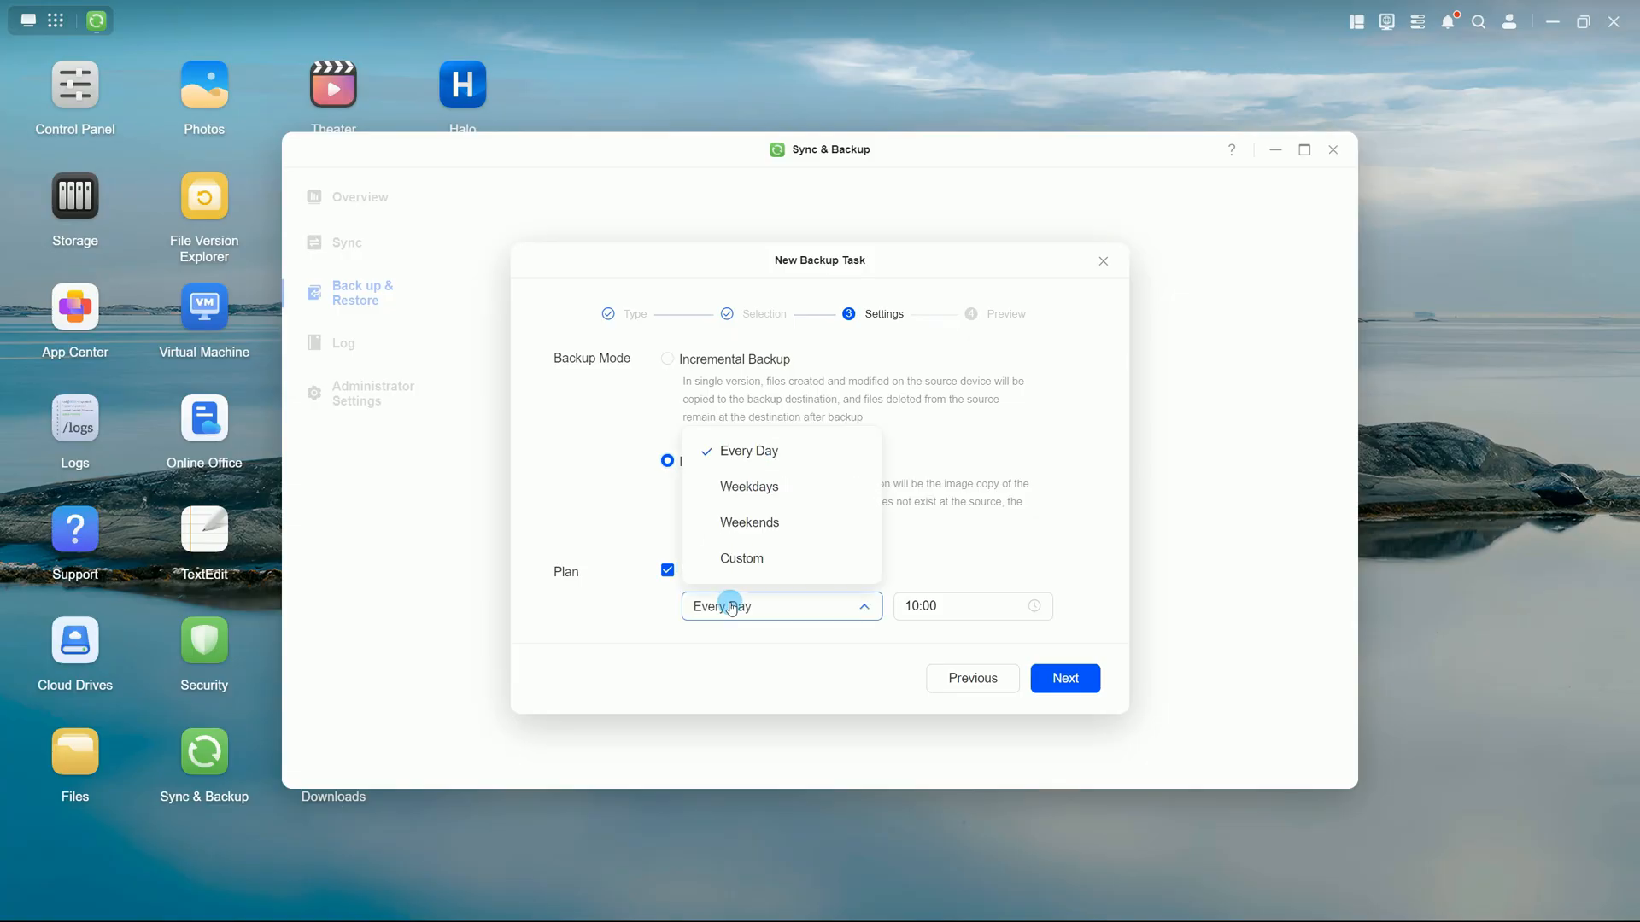
{"action": "left_click", "coordinate": [941, 606]}
{"action": "type", "text": "2"}
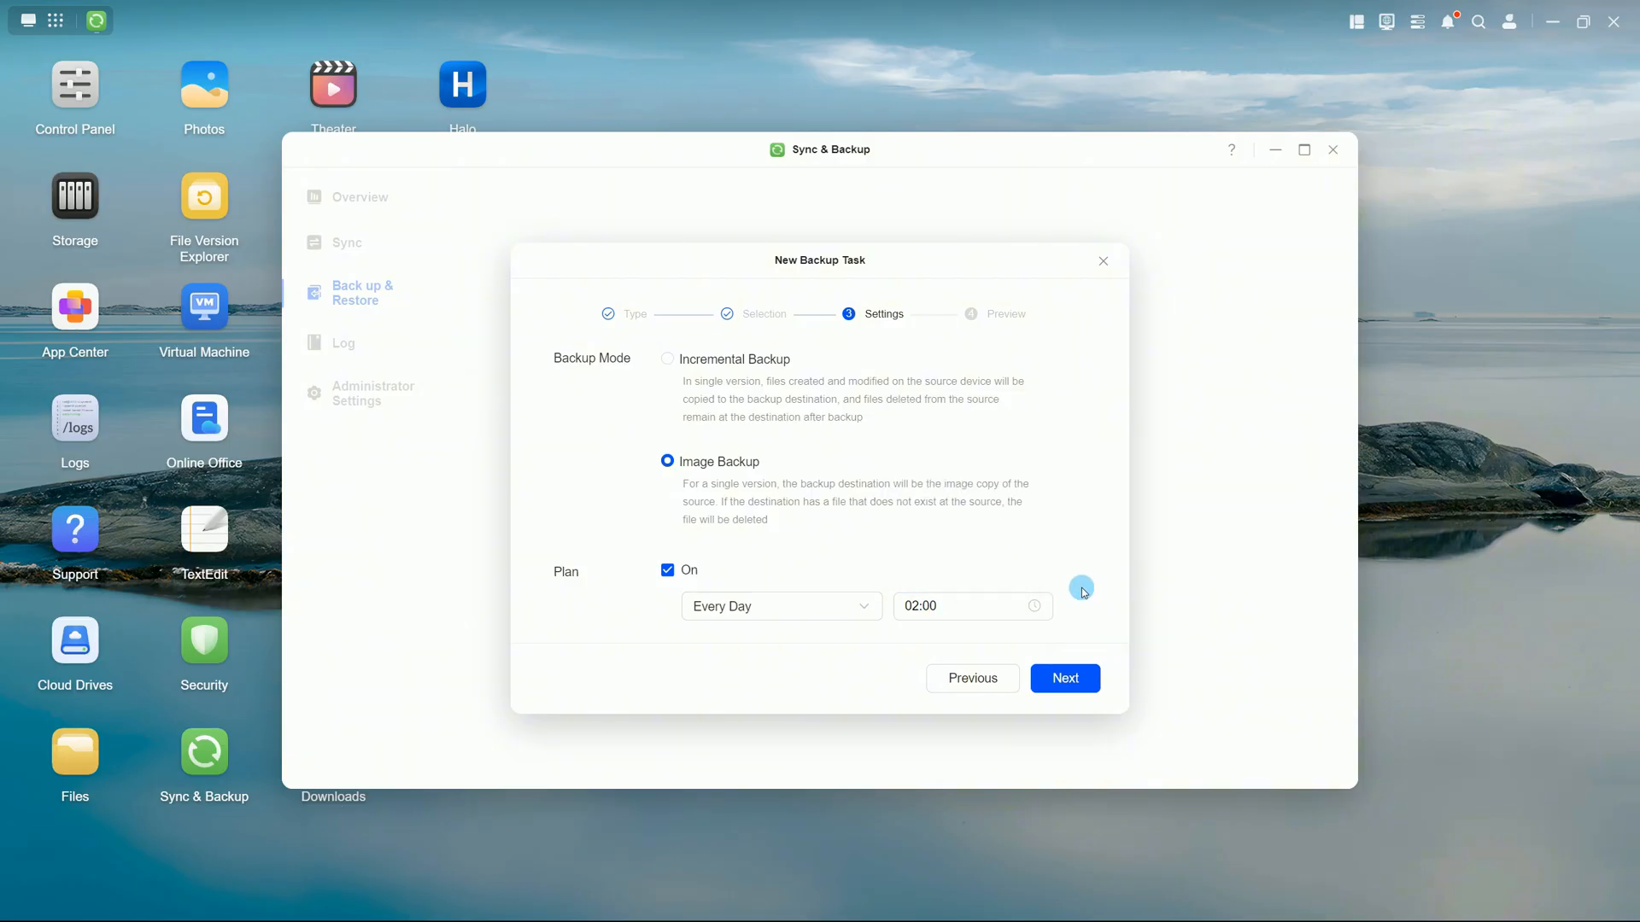
{"action": "left_click", "coordinate": [1064, 678]}
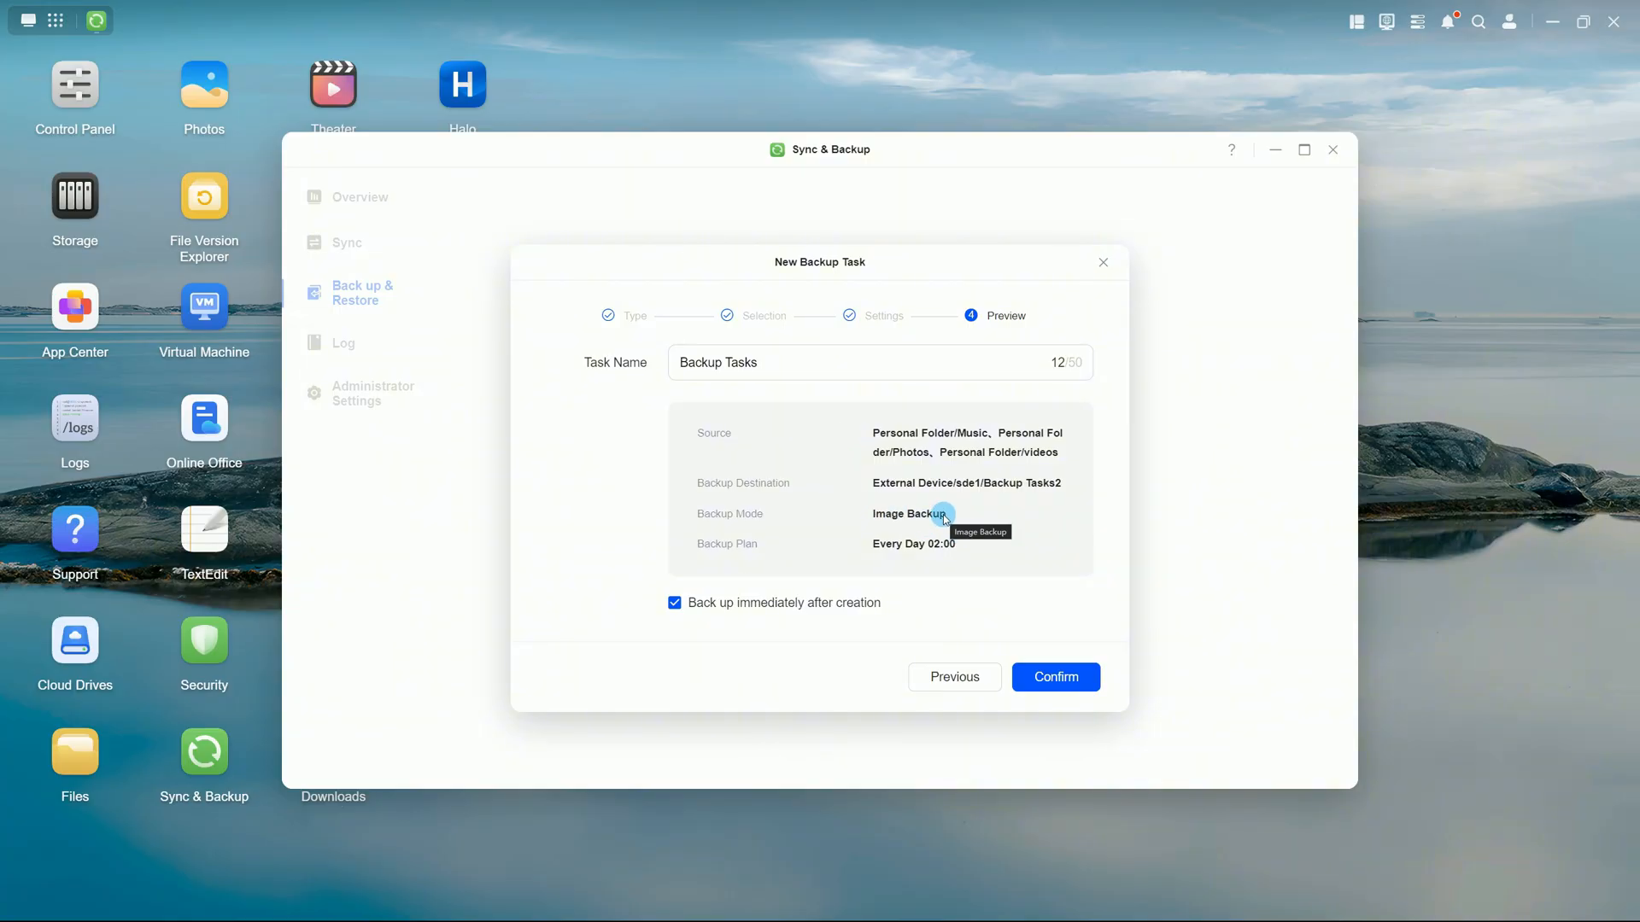
{"action": "mouse_move", "coordinate": [940, 545]}
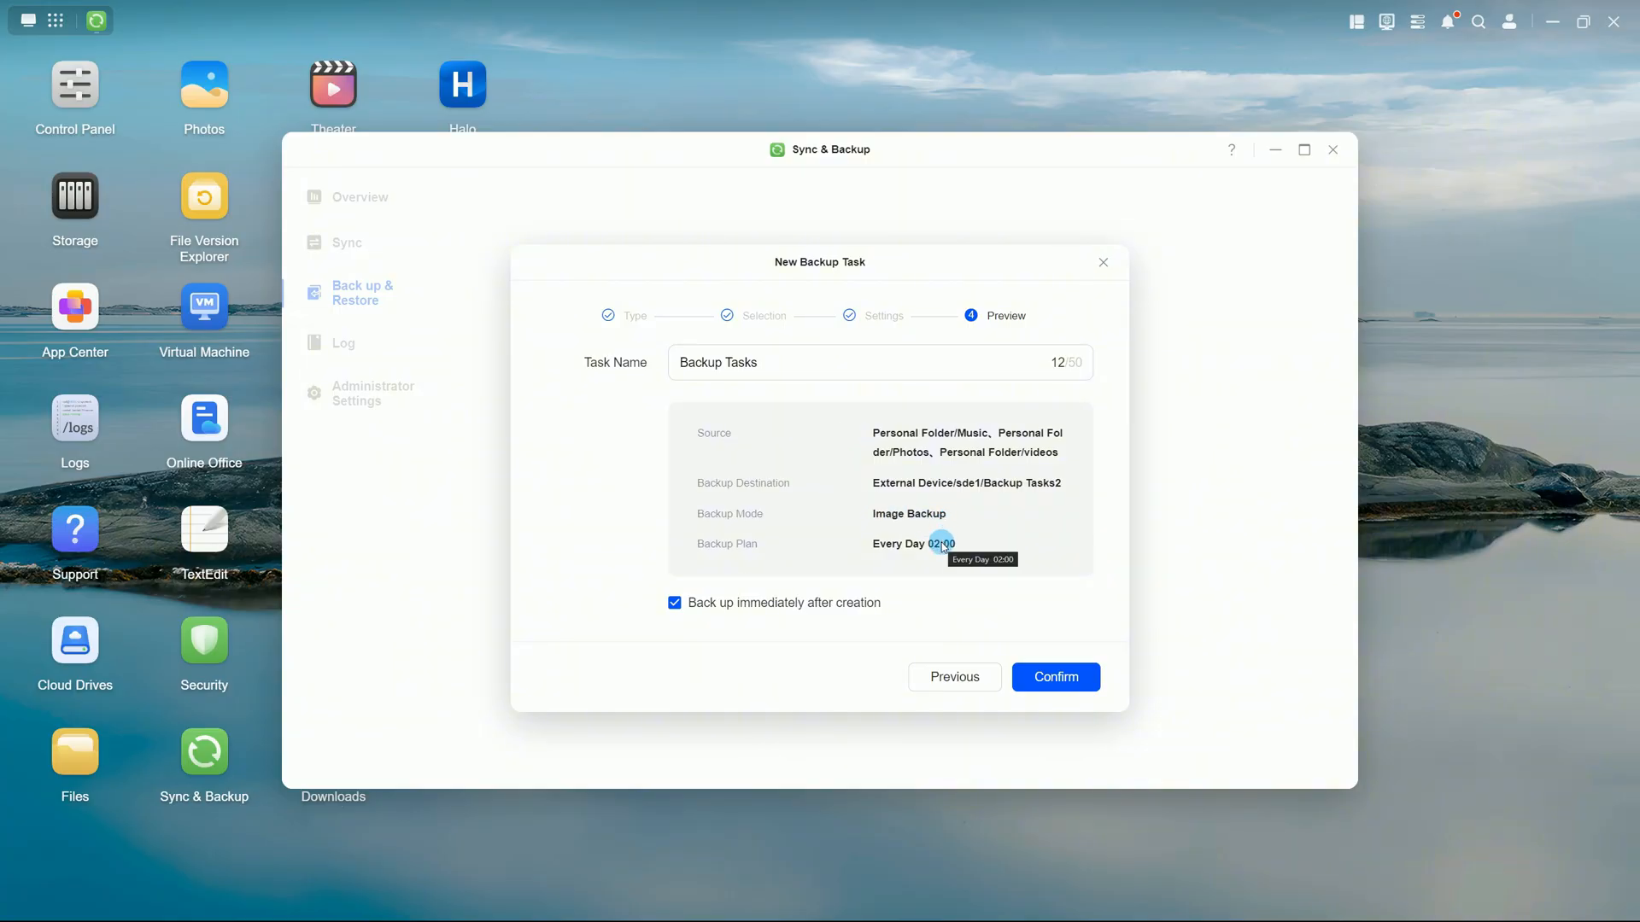
Confirm the preview summary with 'Back up immediately after creation' ticked, creating and starting the task.
{"action": "left_click", "coordinate": [1055, 676]}
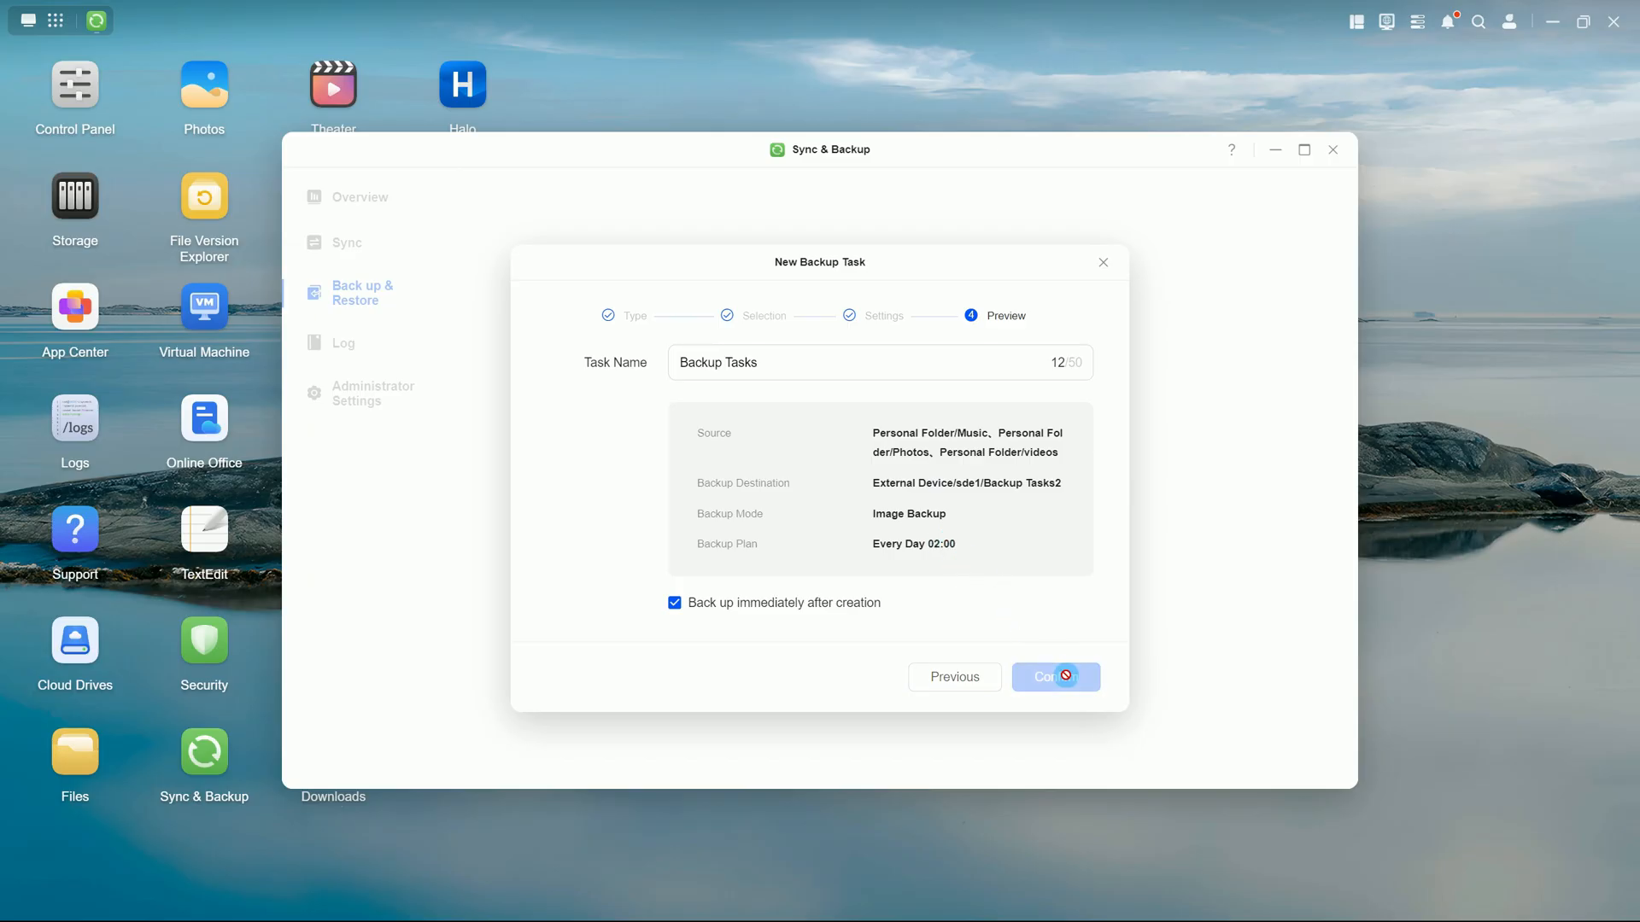
{"action": "left_click", "coordinate": [1054, 677]}
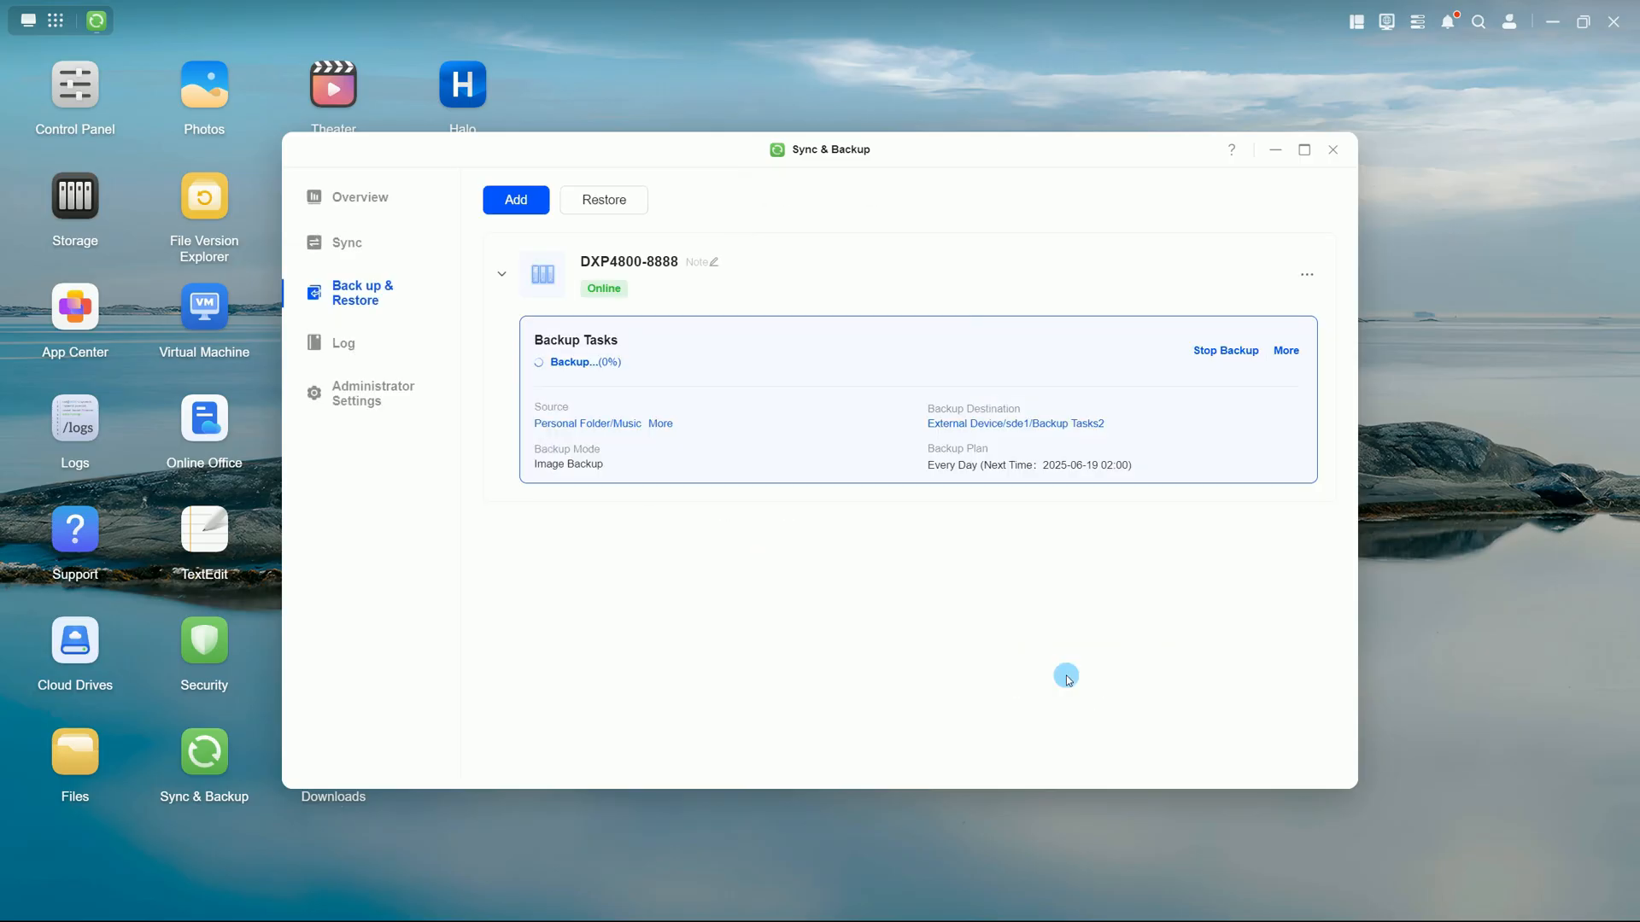